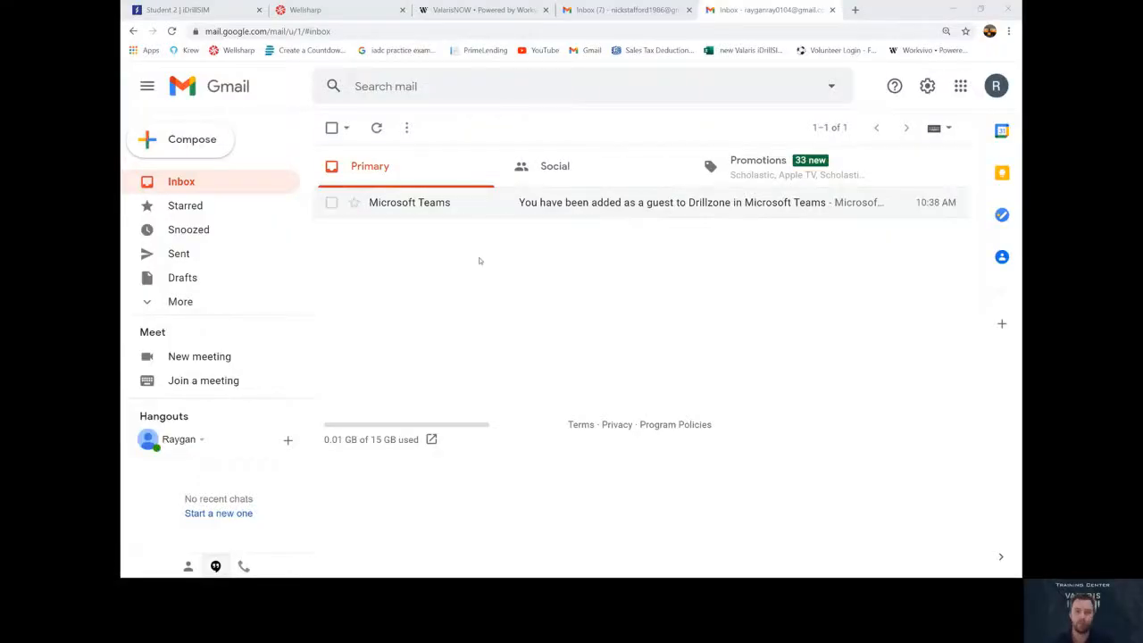
{"action": "mouse_move", "coordinate": [404, 201]}
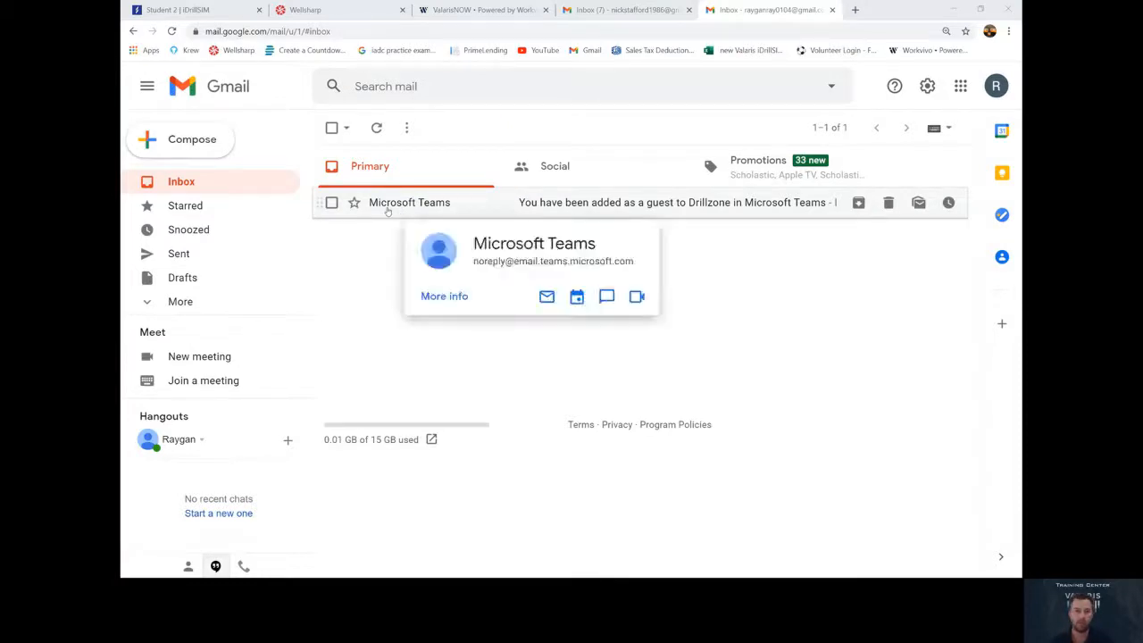
Open the Teams guest invitation email and scroll to the Valaris WellSharp team card
{"action": "left_click", "coordinate": [675, 202]}
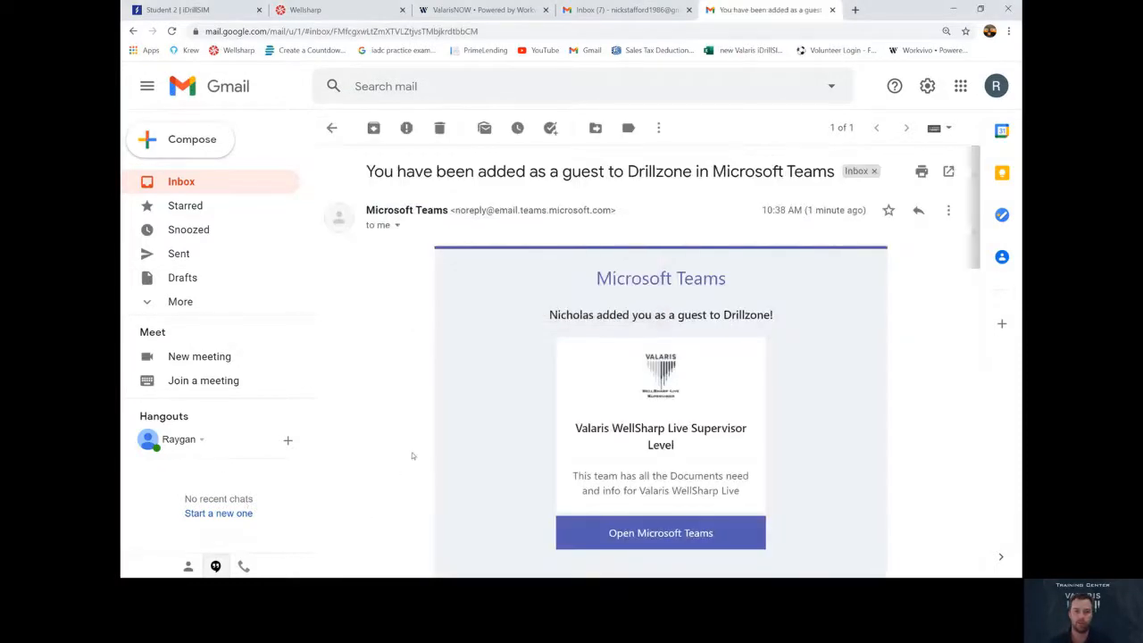
{"action": "scroll", "scroll_direction": "down", "scroll_amount": 3}
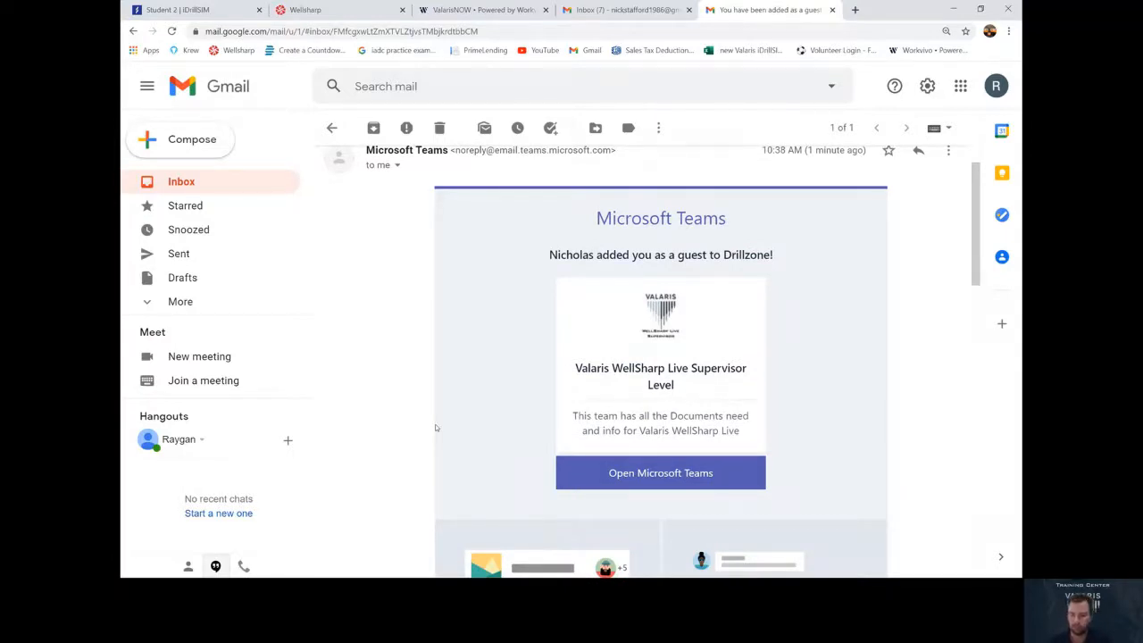
{"action": "mouse_move", "coordinate": [611, 388]}
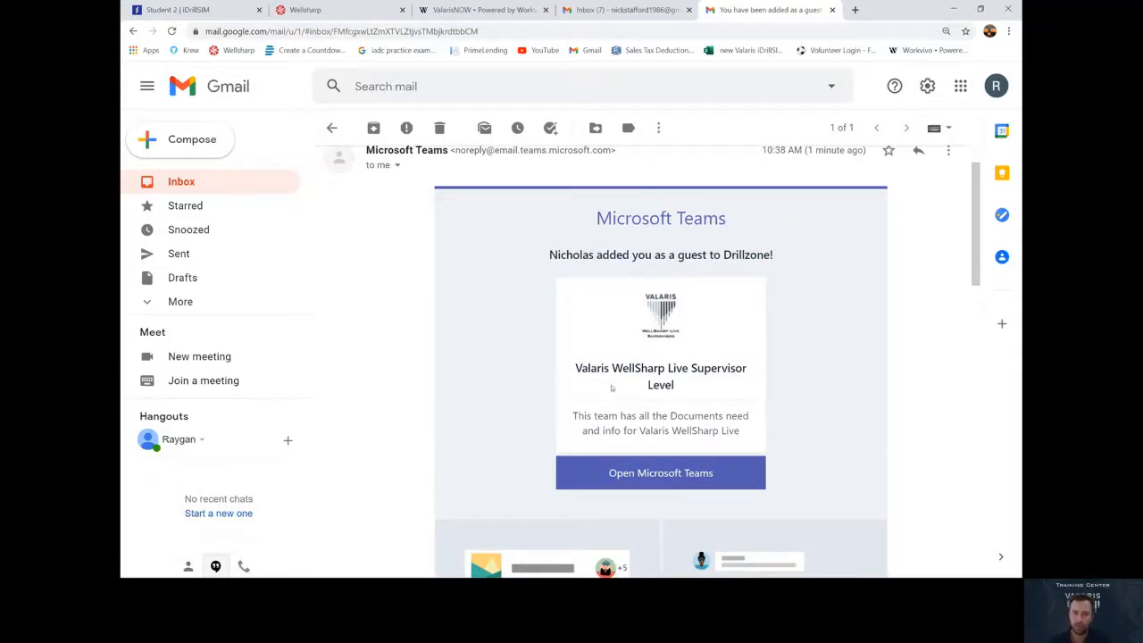
{"action": "mouse_move", "coordinate": [681, 382]}
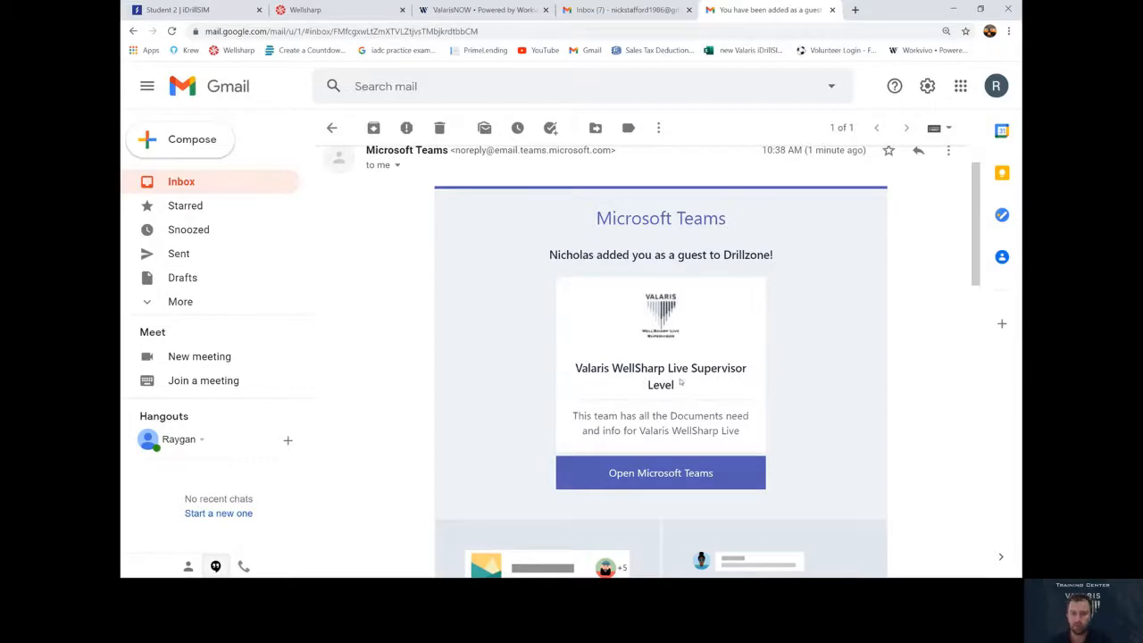
{"action": "mouse_move", "coordinate": [732, 379]}
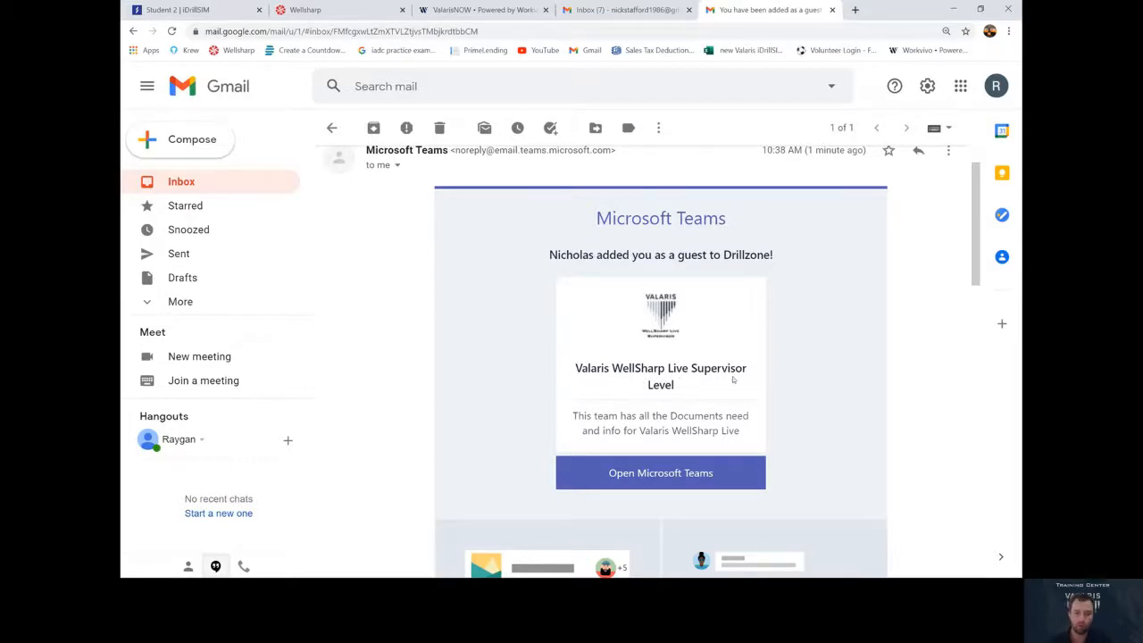
{"action": "mouse_move", "coordinate": [546, 370]}
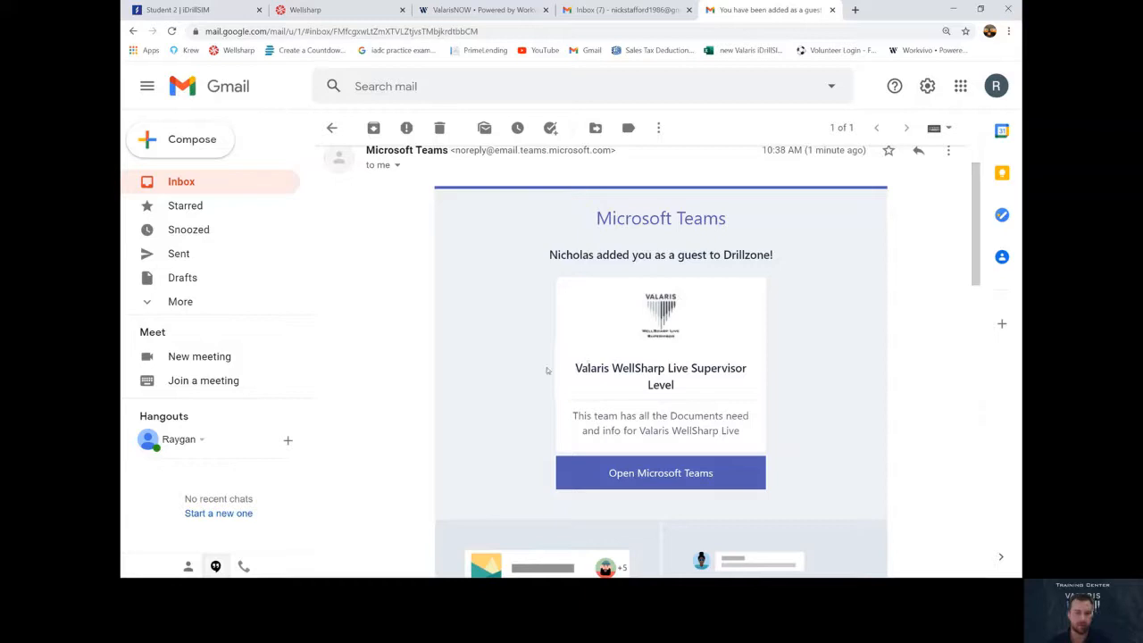
{"action": "scroll", "scroll_direction": "down", "scroll_amount": 3}
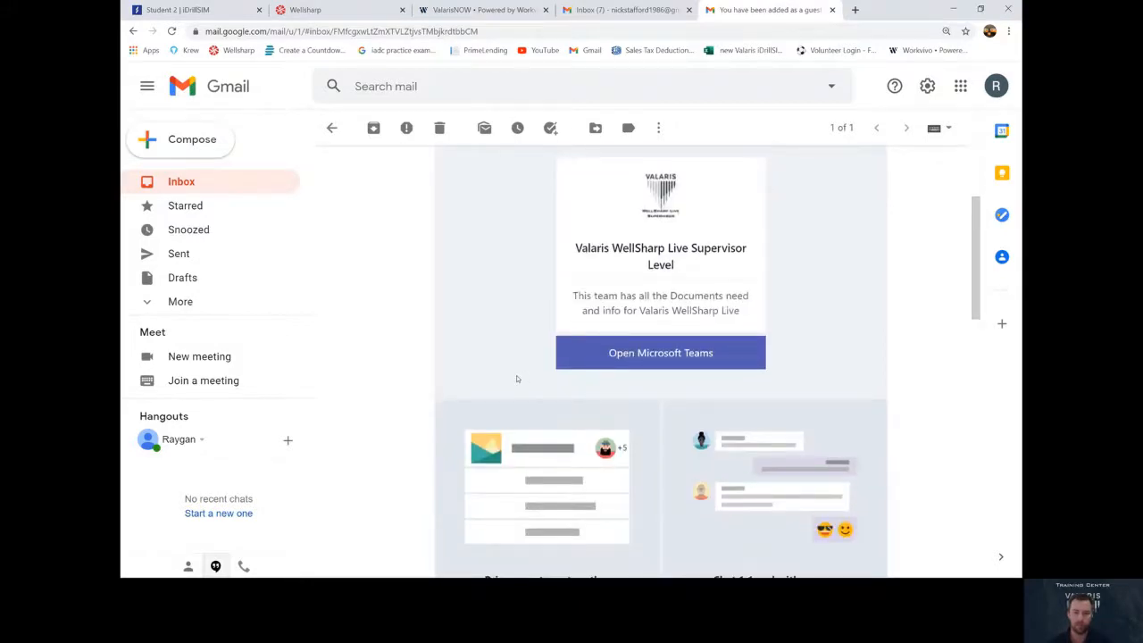
{"action": "mouse_move", "coordinate": [650, 361]}
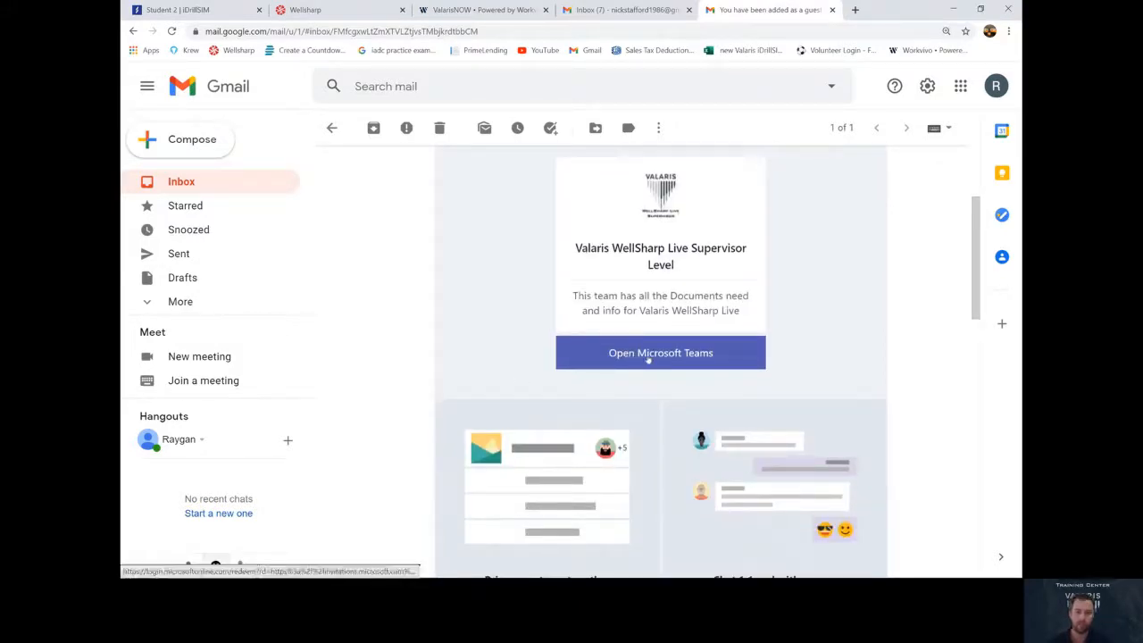
Accept the invitation, start creating a Microsoft account for the Gmail address and submit a password
{"action": "left_click", "coordinate": [661, 354]}
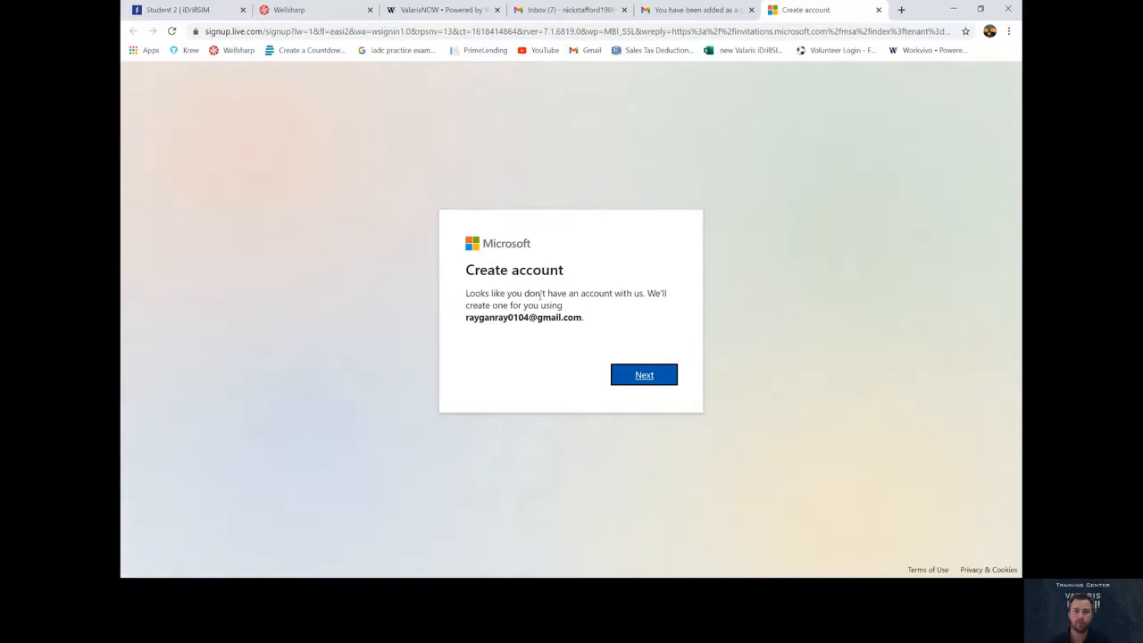
{"action": "mouse_move", "coordinate": [600, 386]}
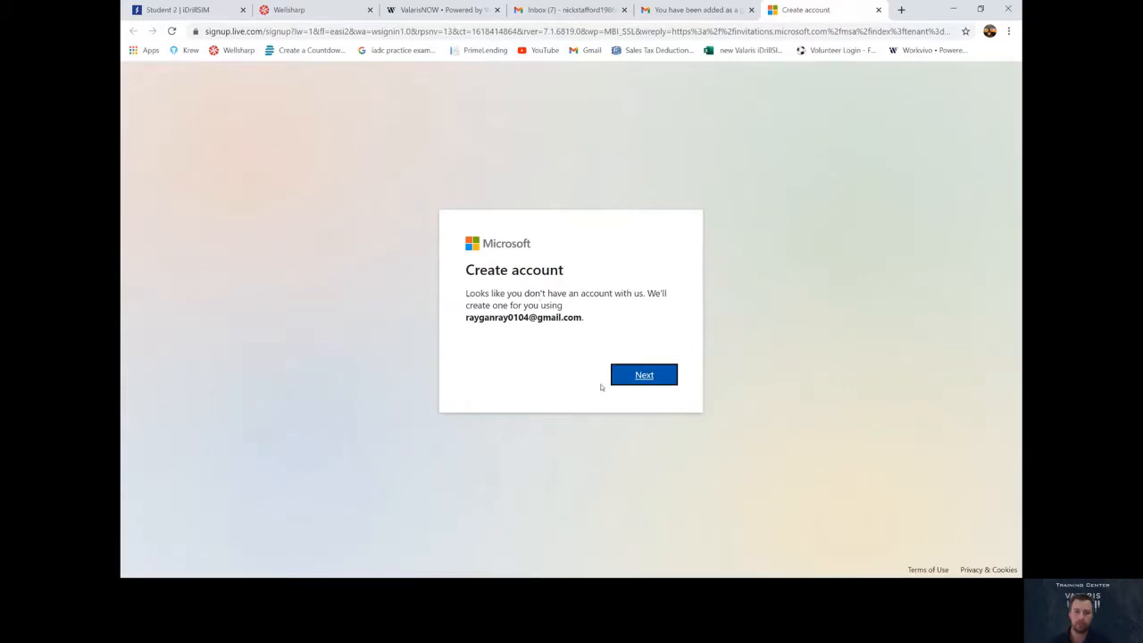
{"action": "left_click", "coordinate": [643, 376]}
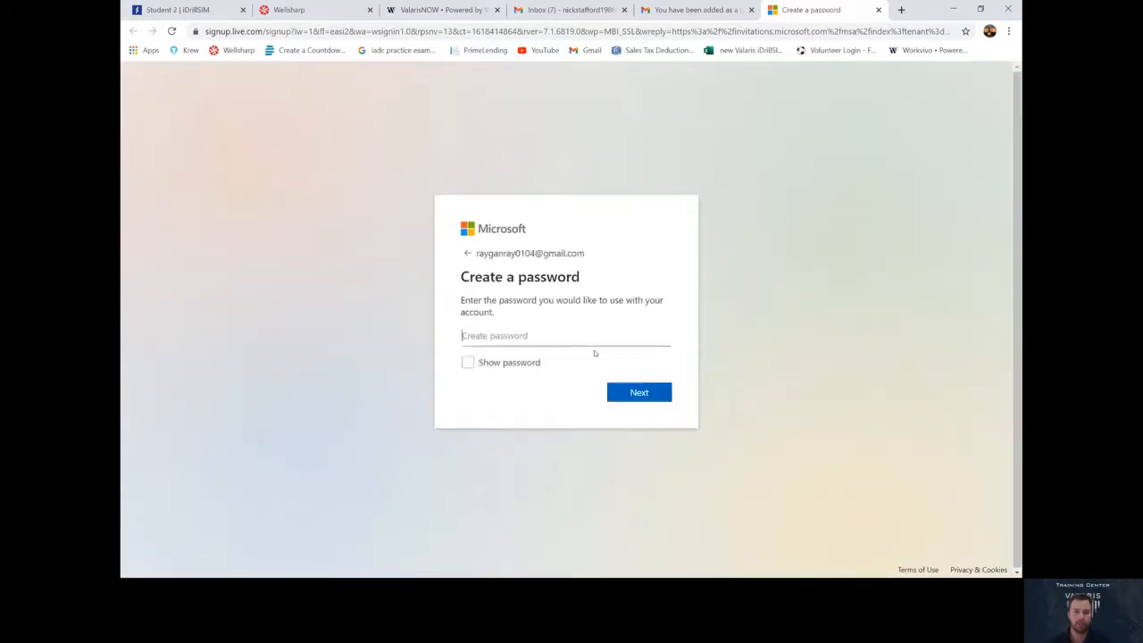
{"action": "type", "text": "•"}
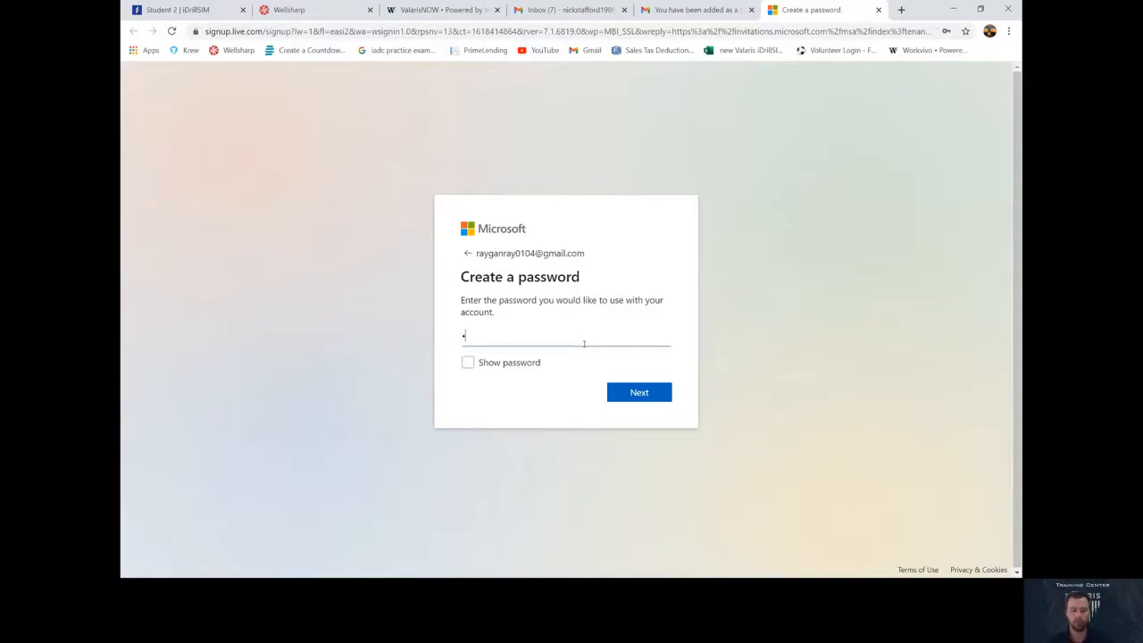
{"action": "type", "text": "password"}
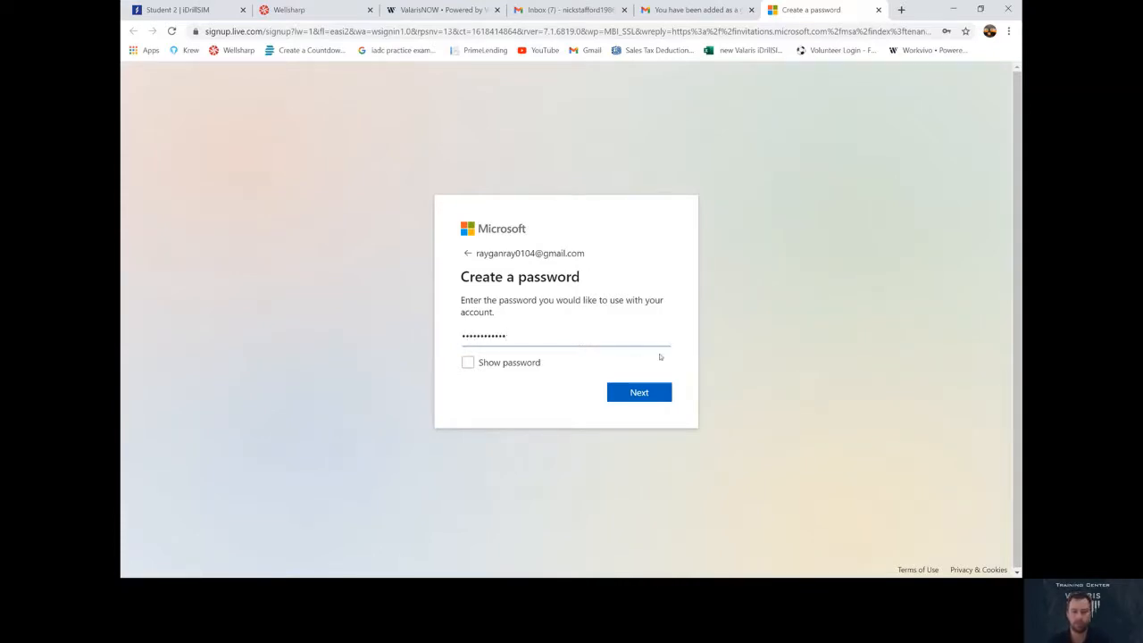
{"action": "left_click", "coordinate": [639, 393]}
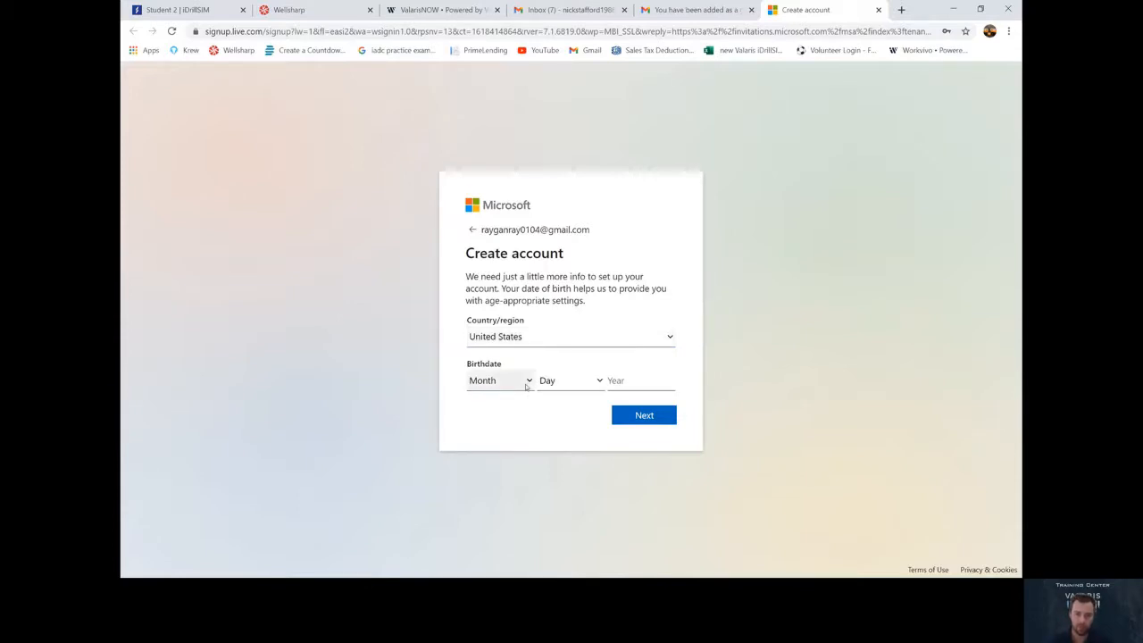
Submit the birthdate February 21, 1905 and decline Chrome's save-password prompt
{"action": "left_click", "coordinate": [500, 381]}
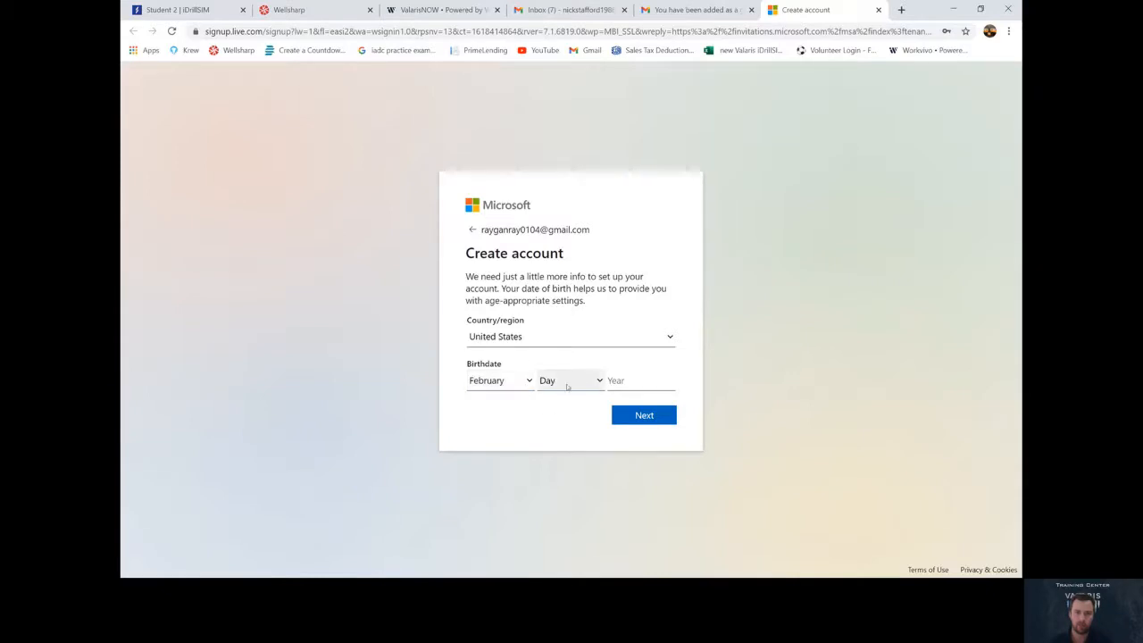
{"action": "left_click", "coordinate": [569, 381]}
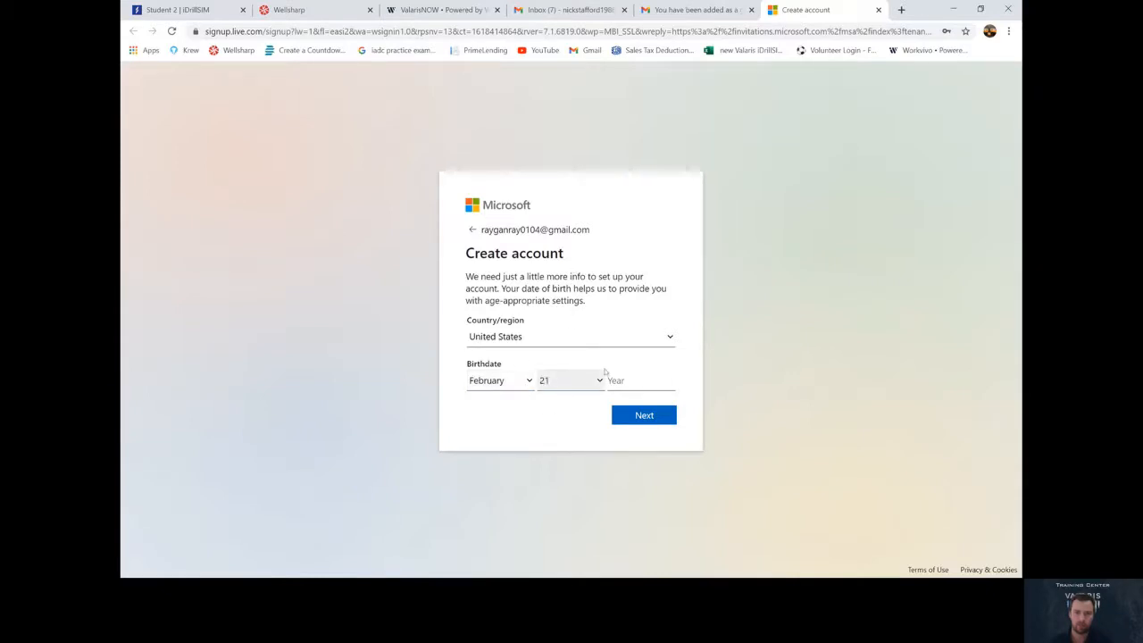
{"action": "type", "text": "1905"}
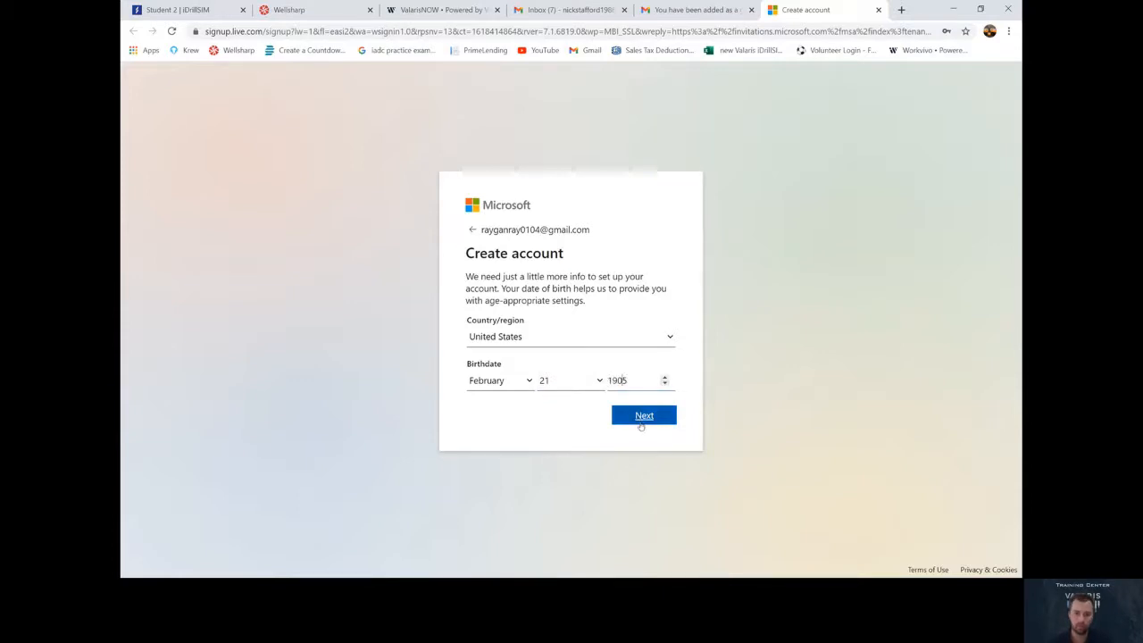
{"action": "left_click", "coordinate": [643, 414]}
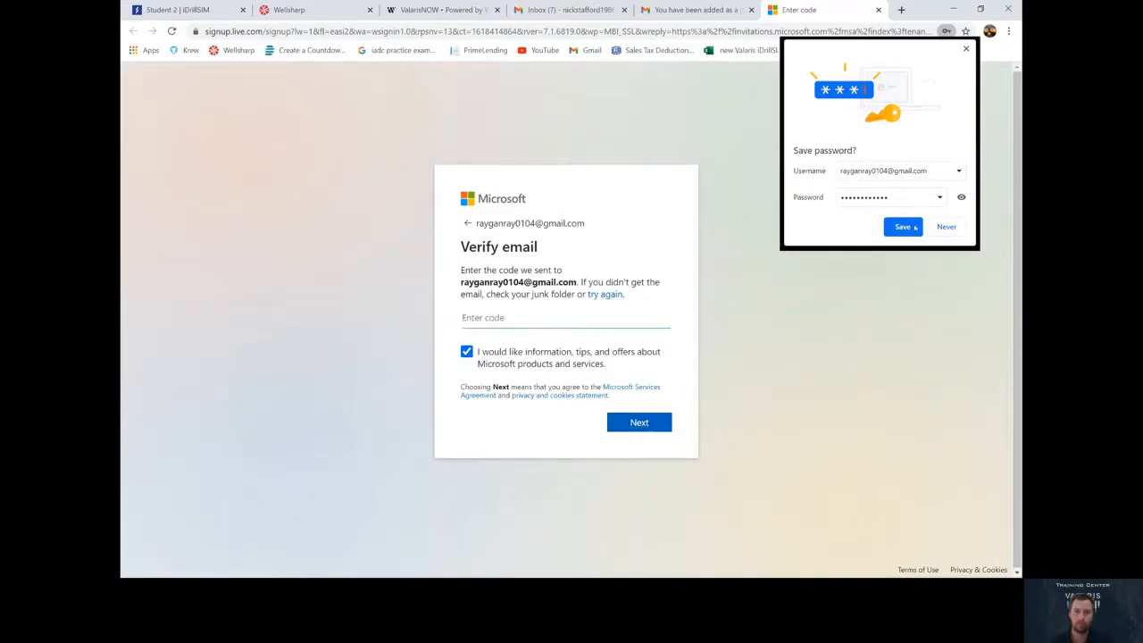
{"action": "mouse_move", "coordinate": [961, 229]}
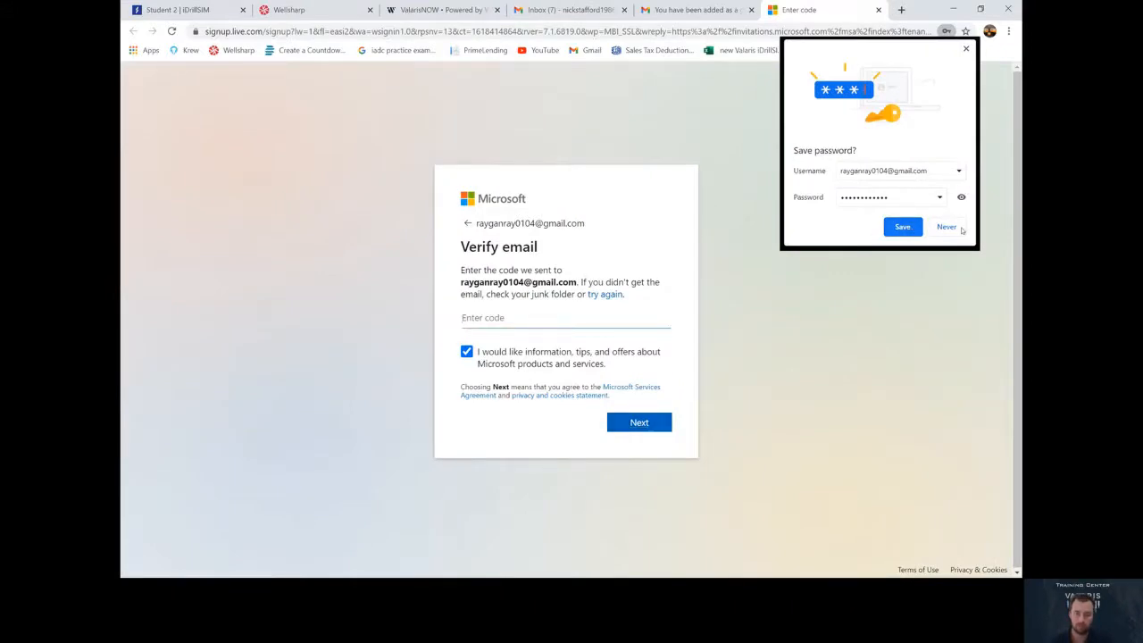
{"action": "left_click", "coordinate": [947, 226]}
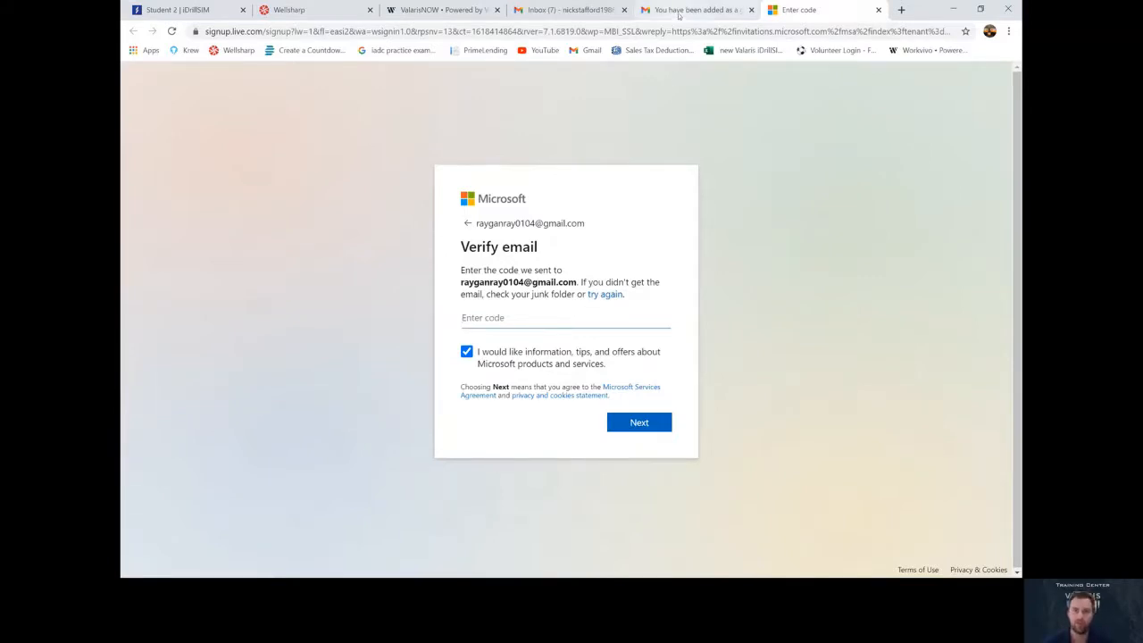
{"action": "left_click", "coordinate": [568, 10]}
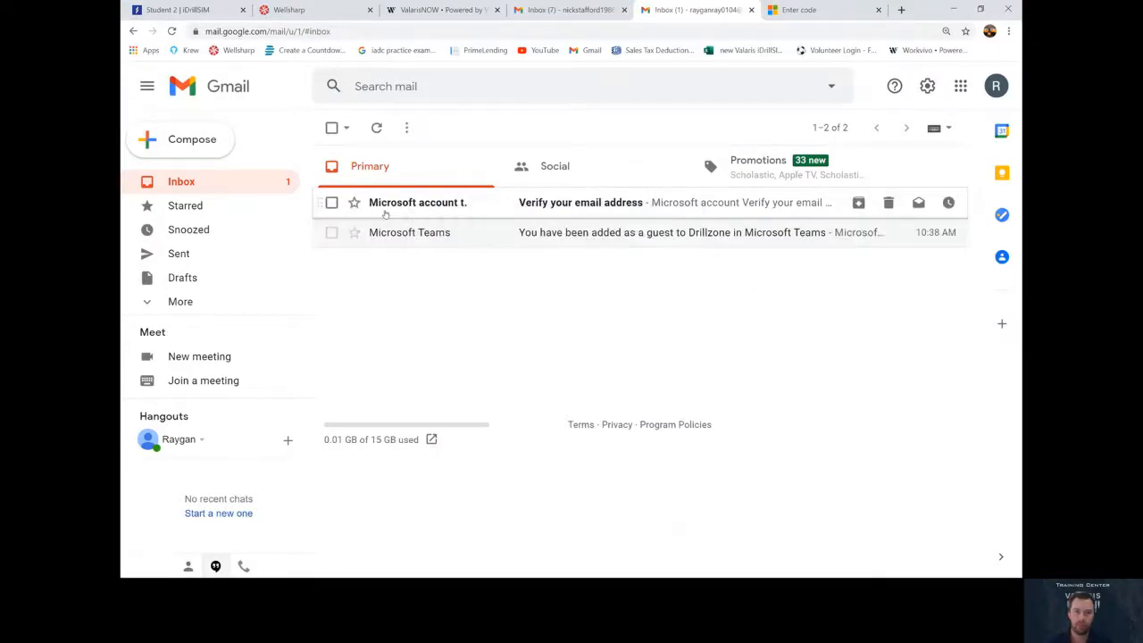
{"action": "left_click", "coordinate": [578, 202]}
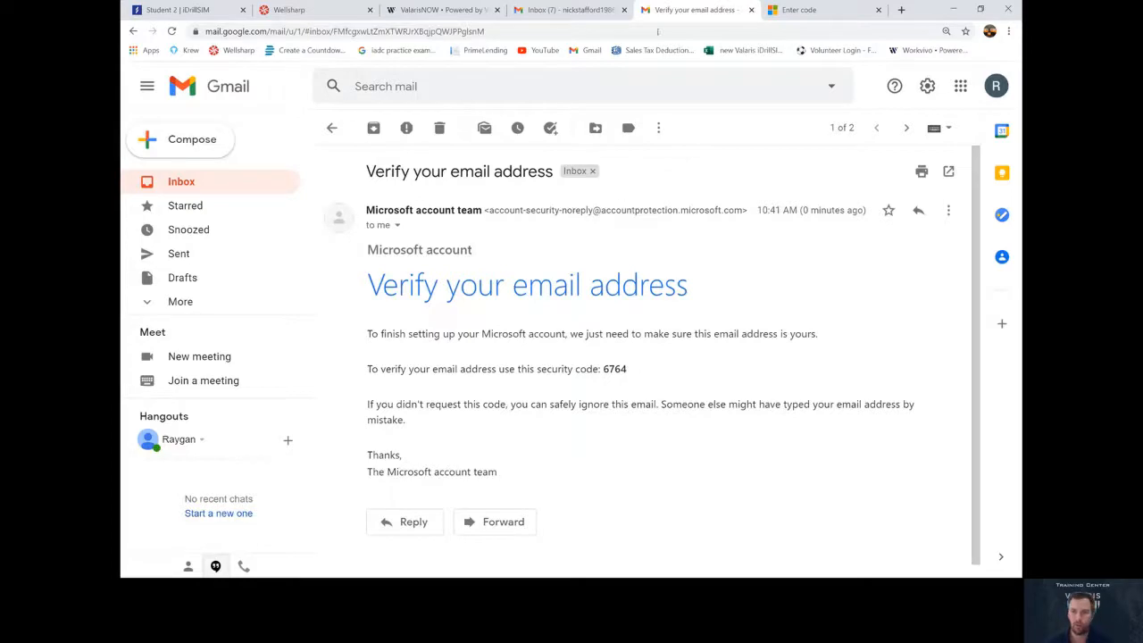
{"action": "left_click", "coordinate": [821, 11]}
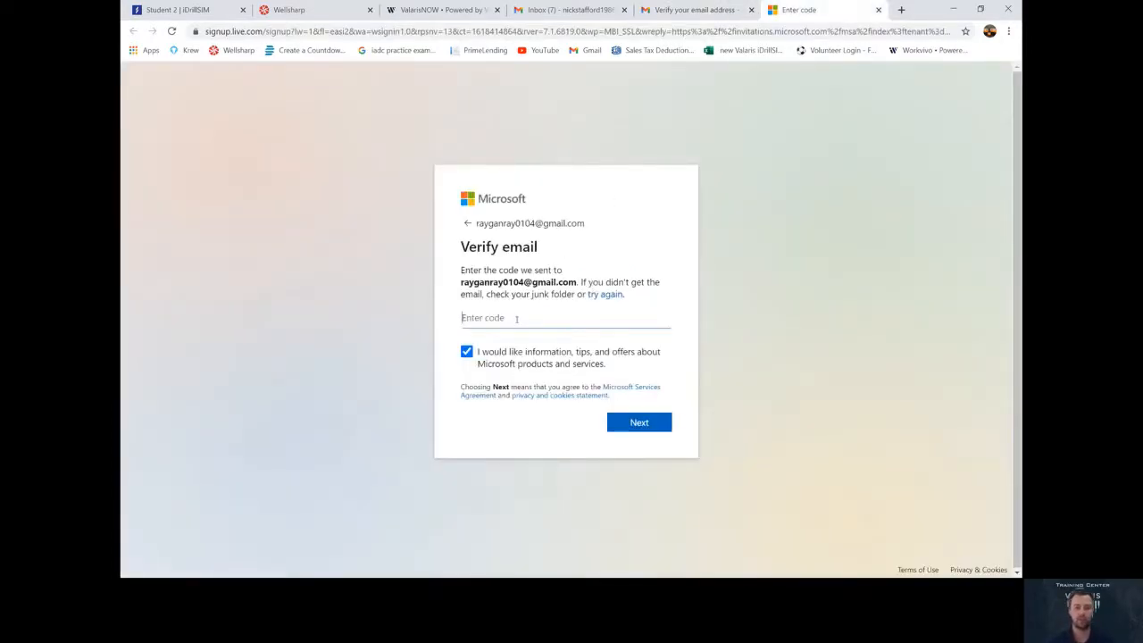
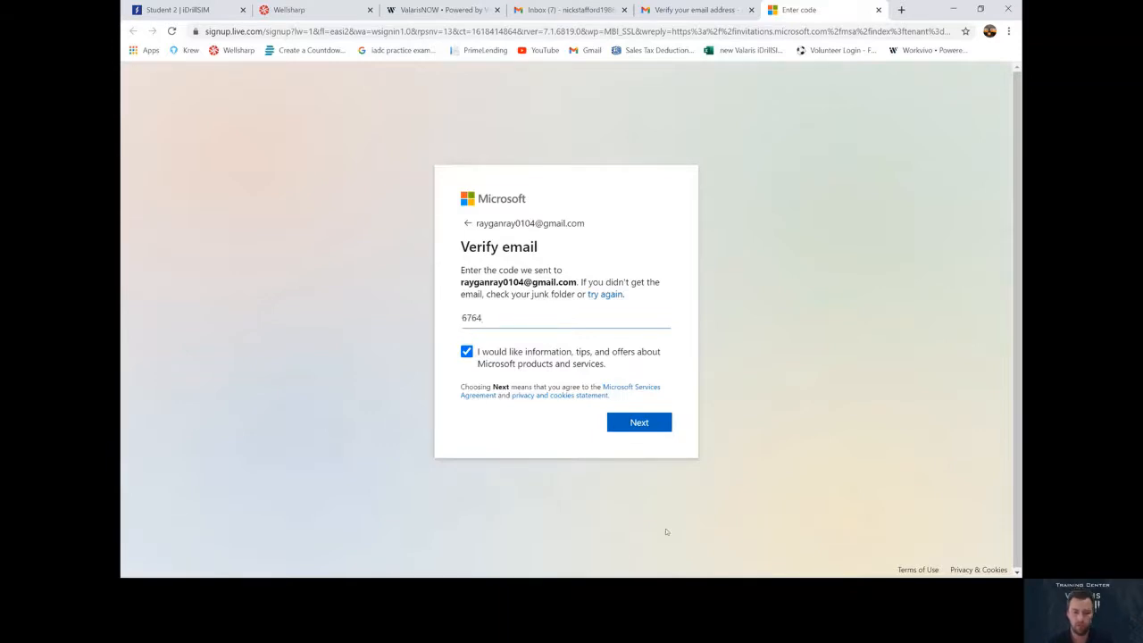
{"action": "left_click", "coordinate": [640, 422]}
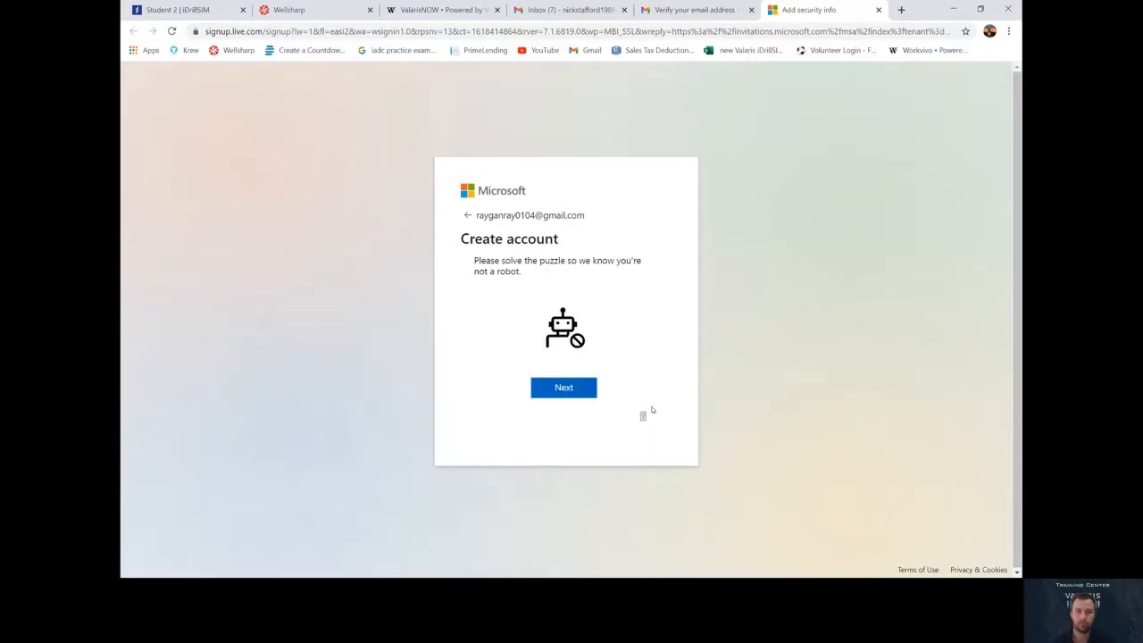
{"action": "mouse_move", "coordinate": [646, 407]}
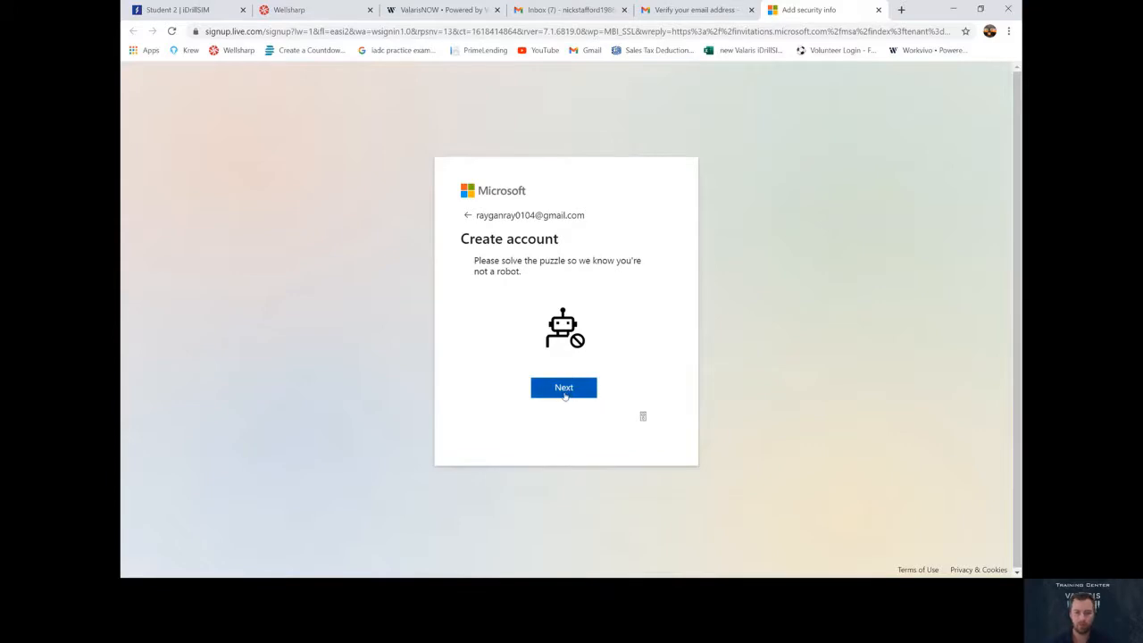
Complete the robot-check puzzle by confirming the animal image is upright
{"action": "left_click", "coordinate": [564, 386]}
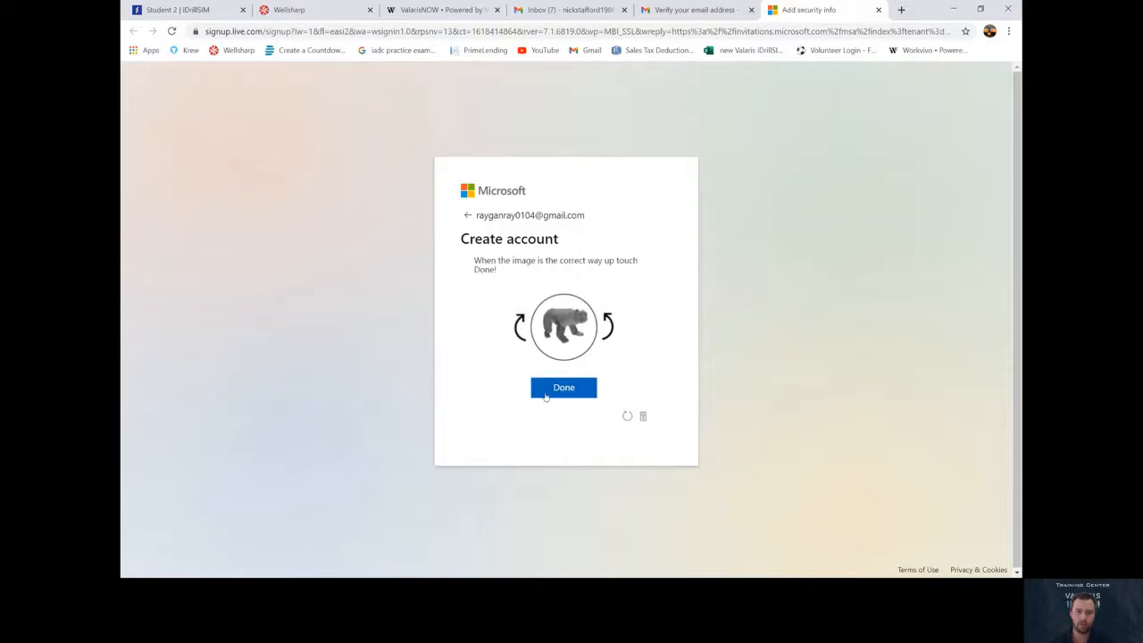
{"action": "left_click", "coordinate": [565, 386]}
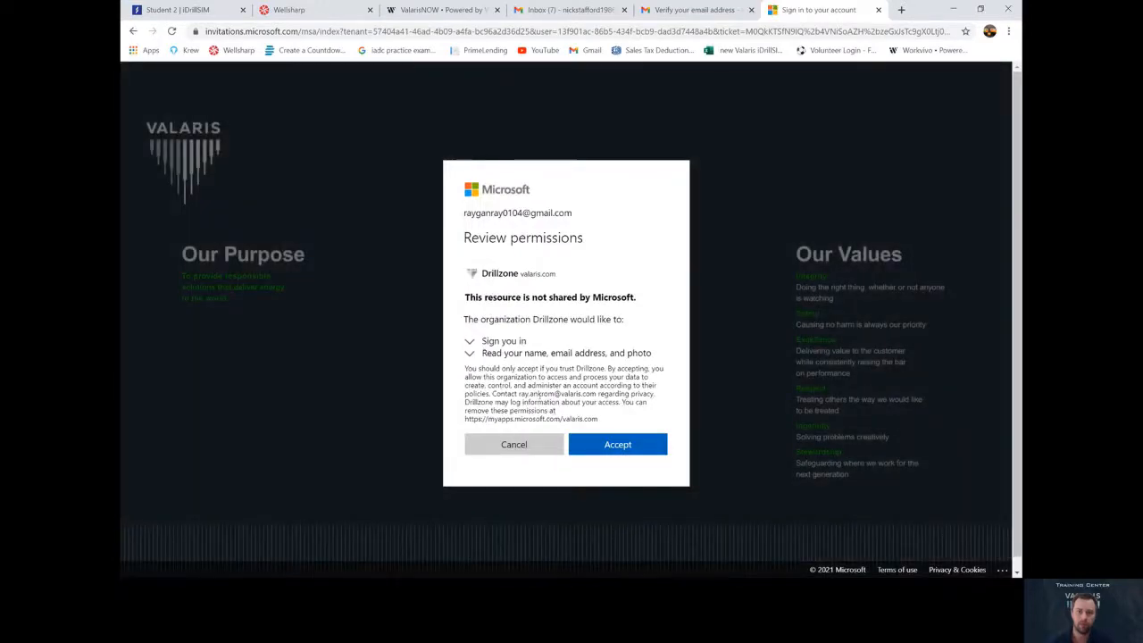
{"action": "left_click", "coordinate": [618, 443]}
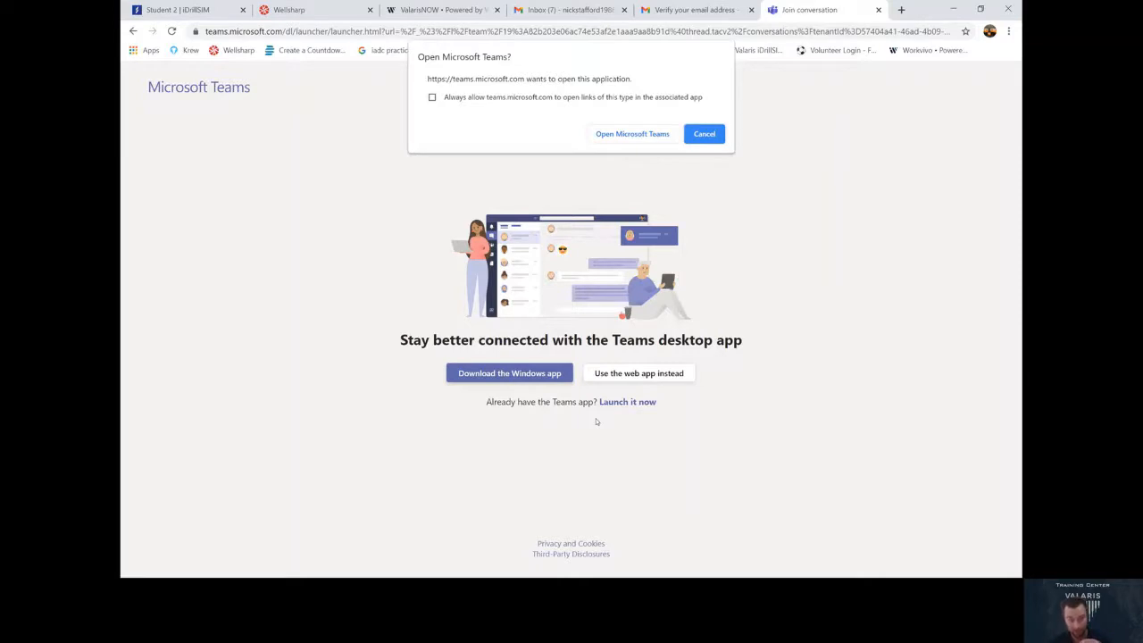
{"action": "mouse_move", "coordinate": [768, 146]}
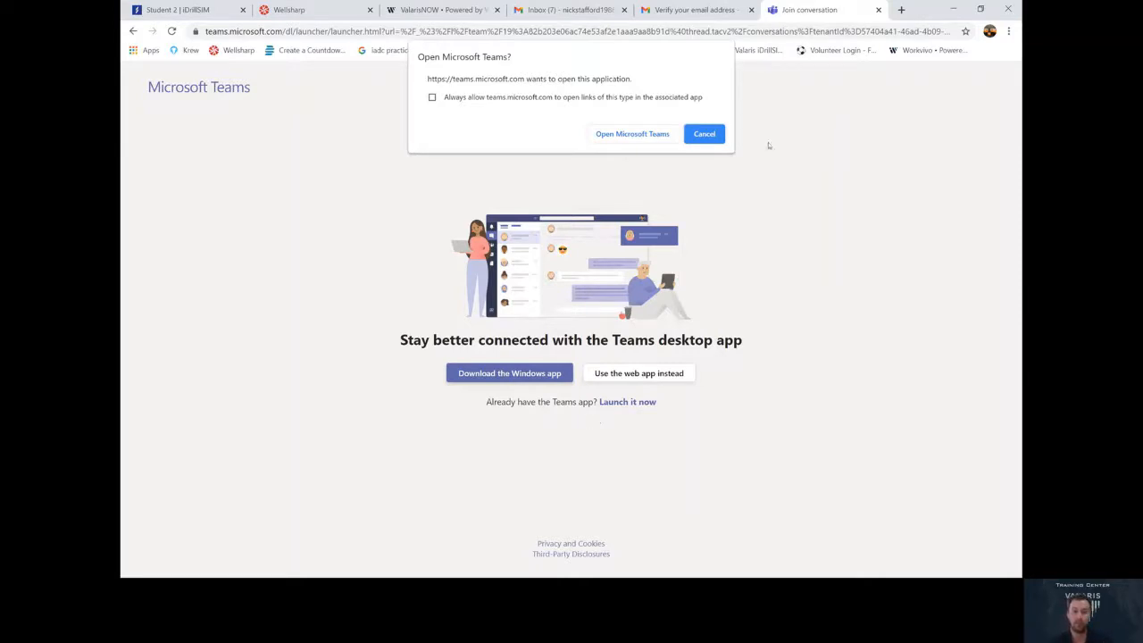
Decline the desktop Teams app, continue in the web app and sign in with the personal guest account
{"action": "left_click", "coordinate": [703, 134]}
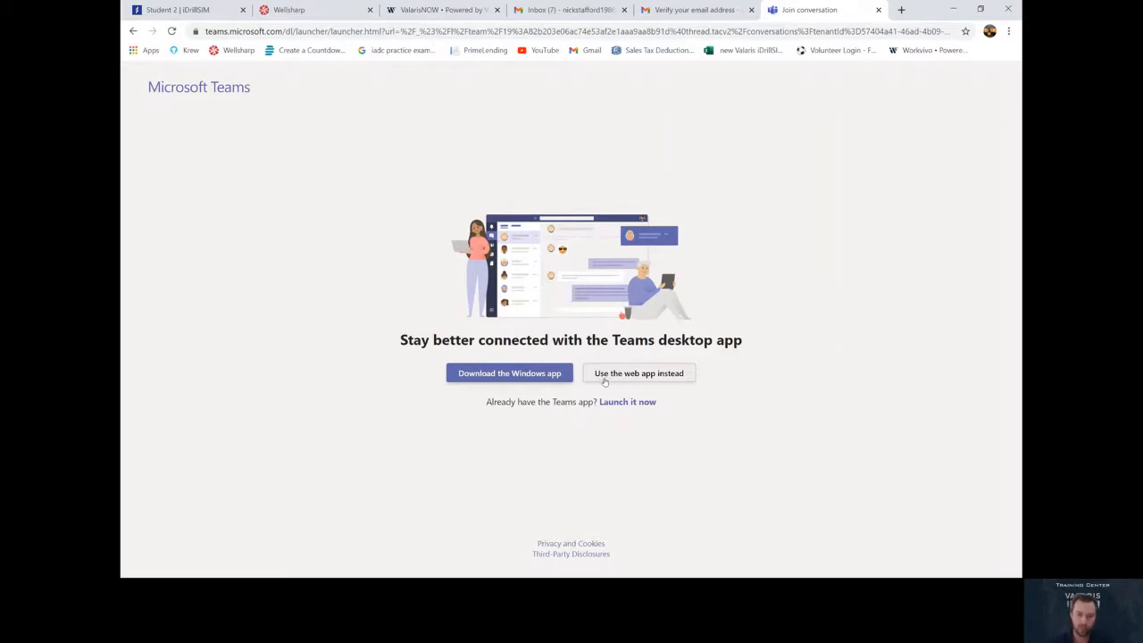
{"action": "left_click", "coordinate": [639, 373]}
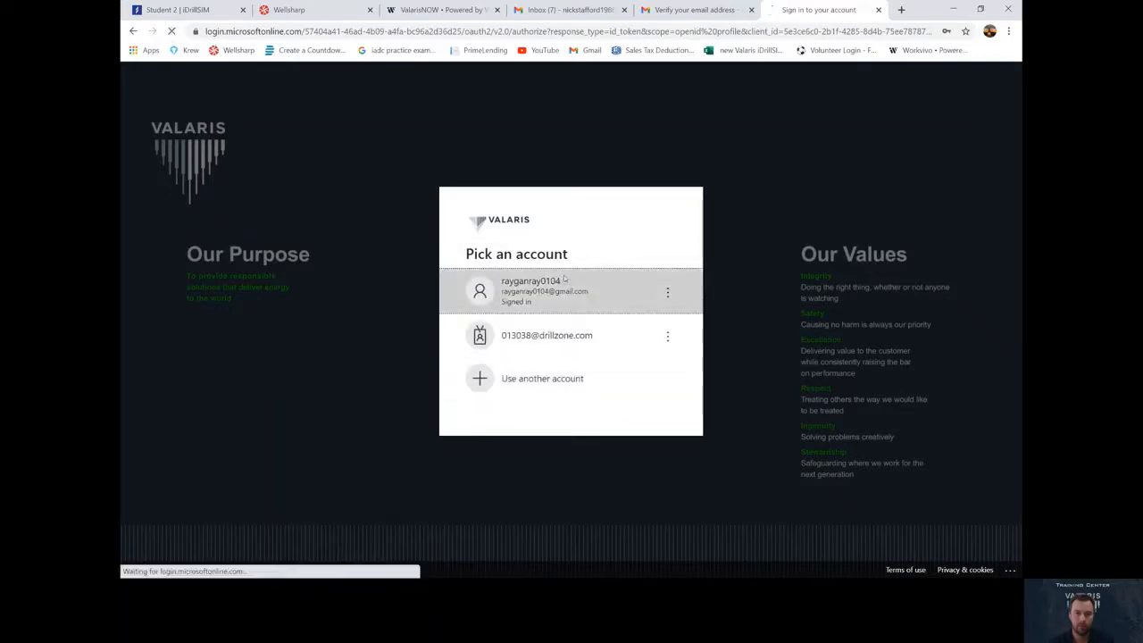
{"action": "left_click", "coordinate": [571, 291]}
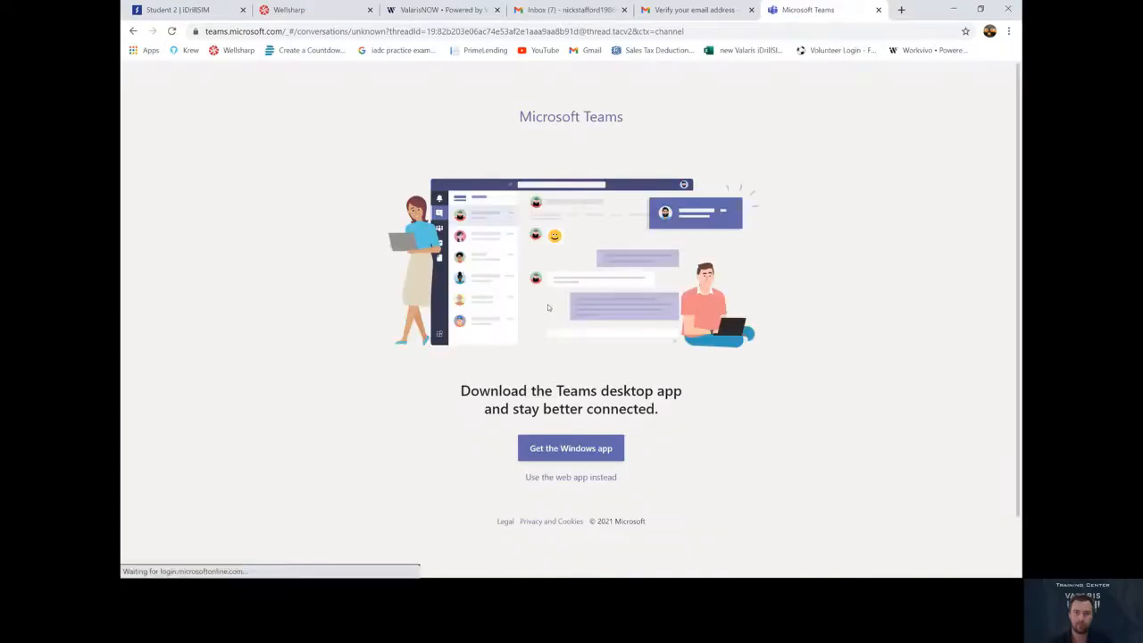
Continue in the browser and enter the Drillzone (Guest) organization
{"action": "left_click", "coordinate": [572, 477]}
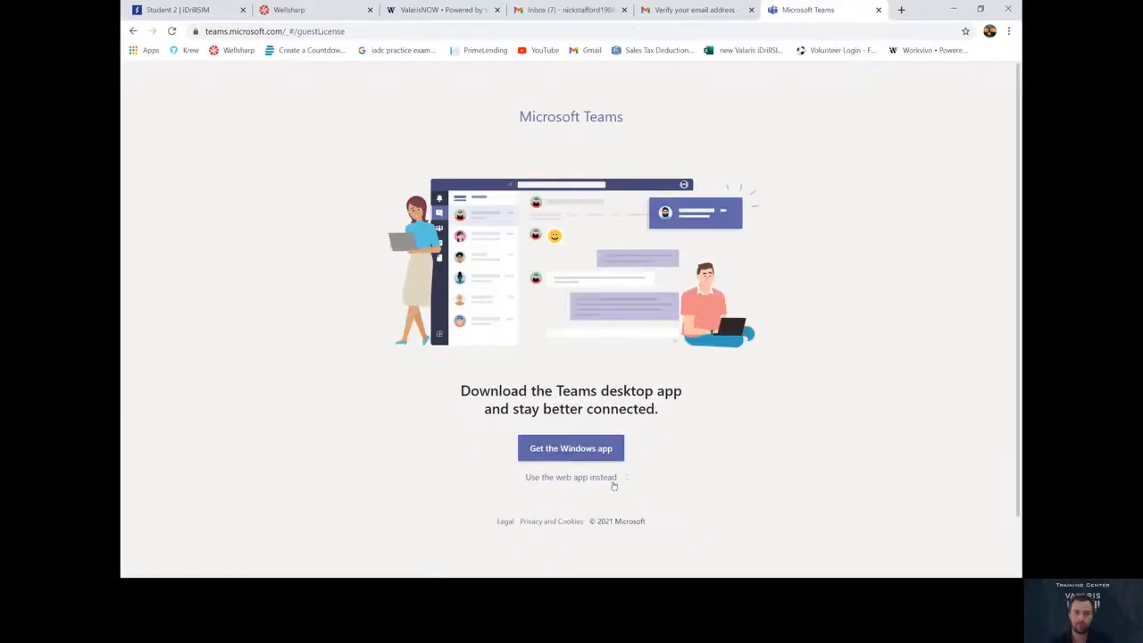
{"action": "left_click", "coordinate": [571, 476]}
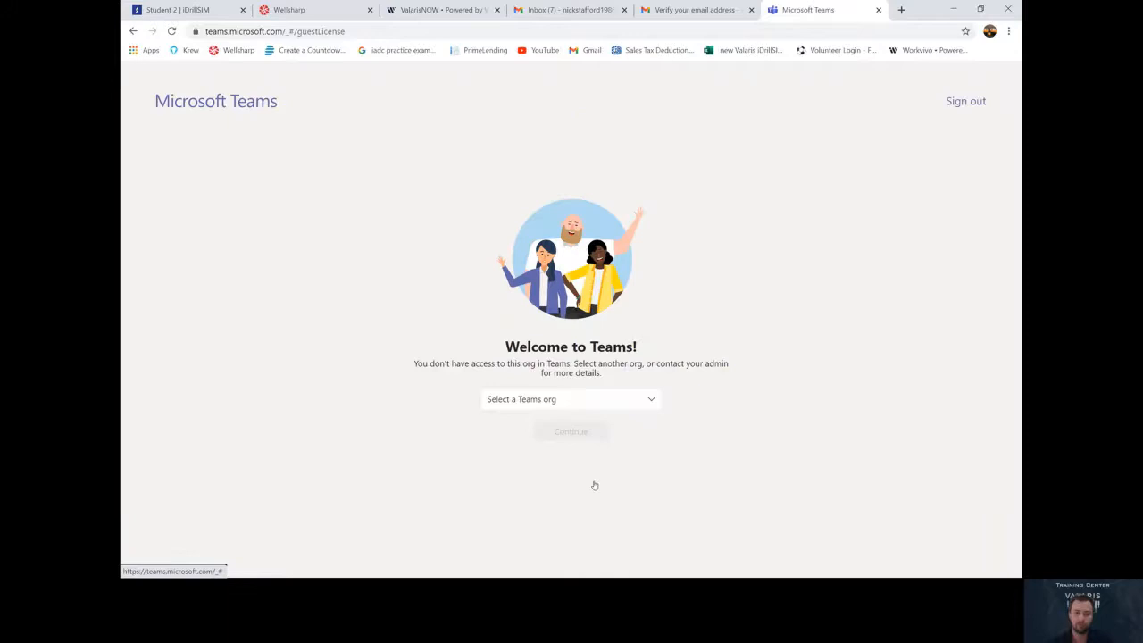
{"action": "left_click", "coordinate": [572, 400]}
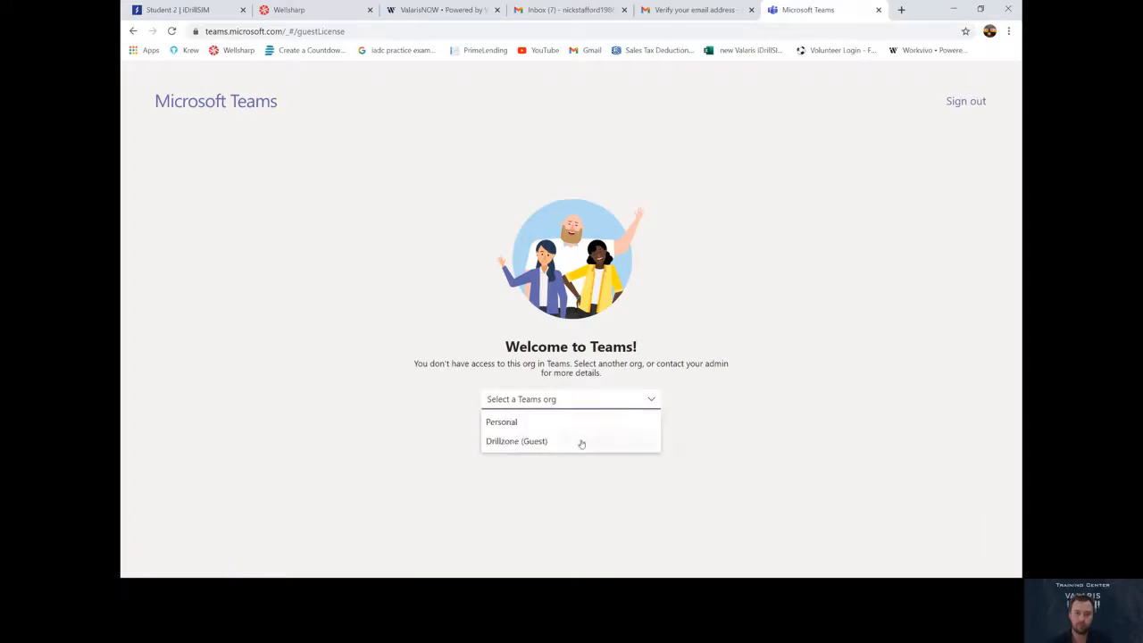
{"action": "left_click", "coordinate": [516, 441]}
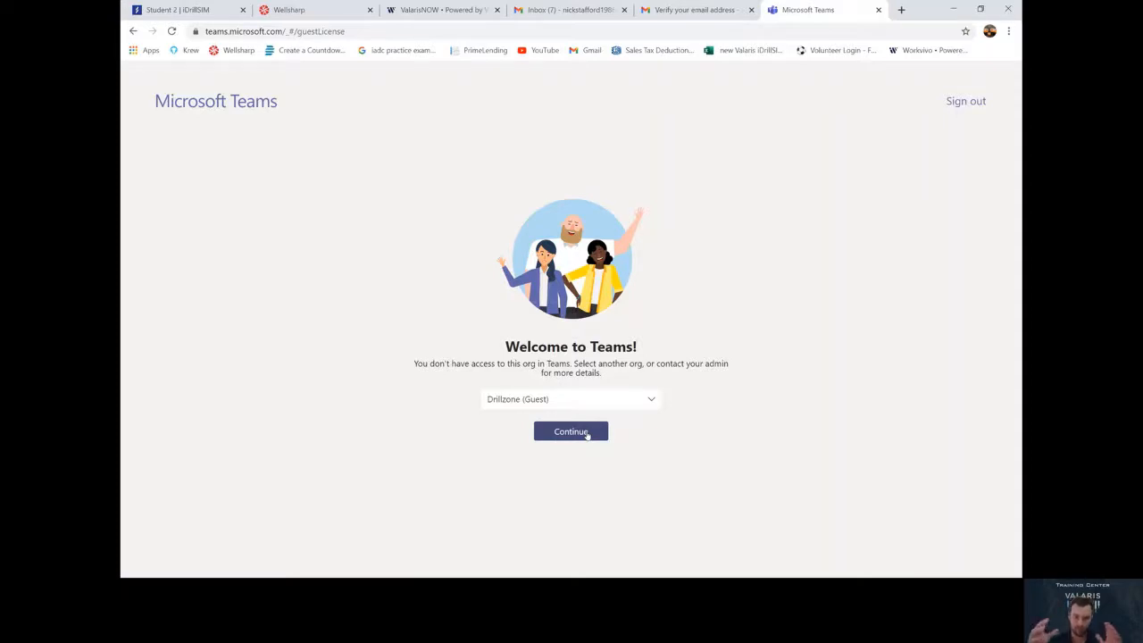
{"action": "left_click", "coordinate": [571, 431]}
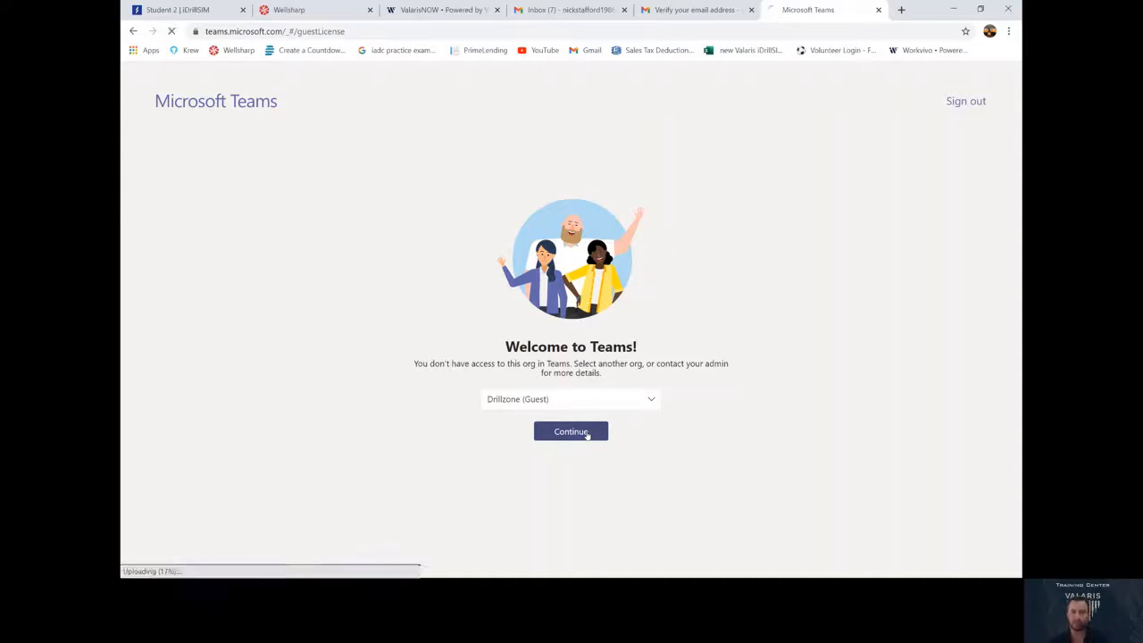
{"action": "left_click", "coordinate": [572, 431]}
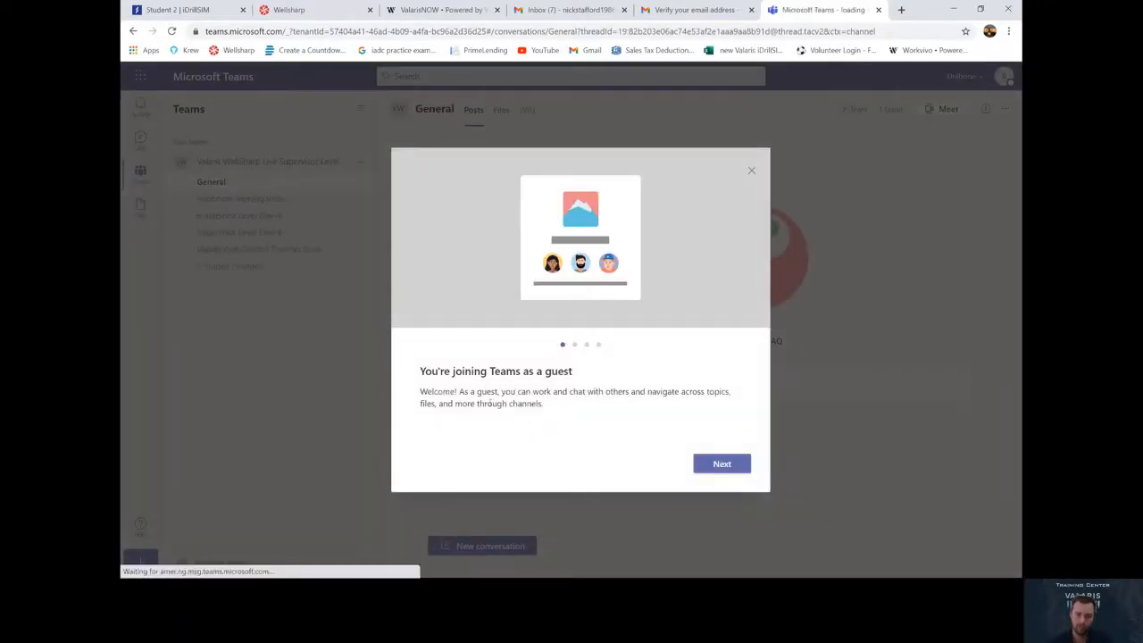
{"action": "left_click", "coordinate": [722, 464]}
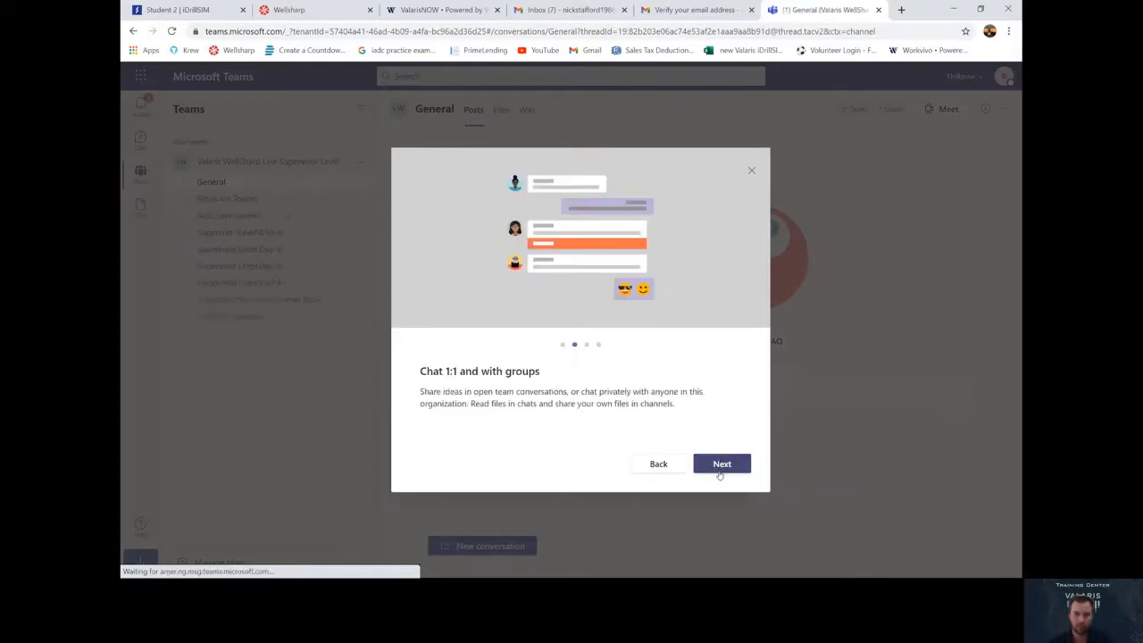
{"action": "left_click", "coordinate": [722, 464]}
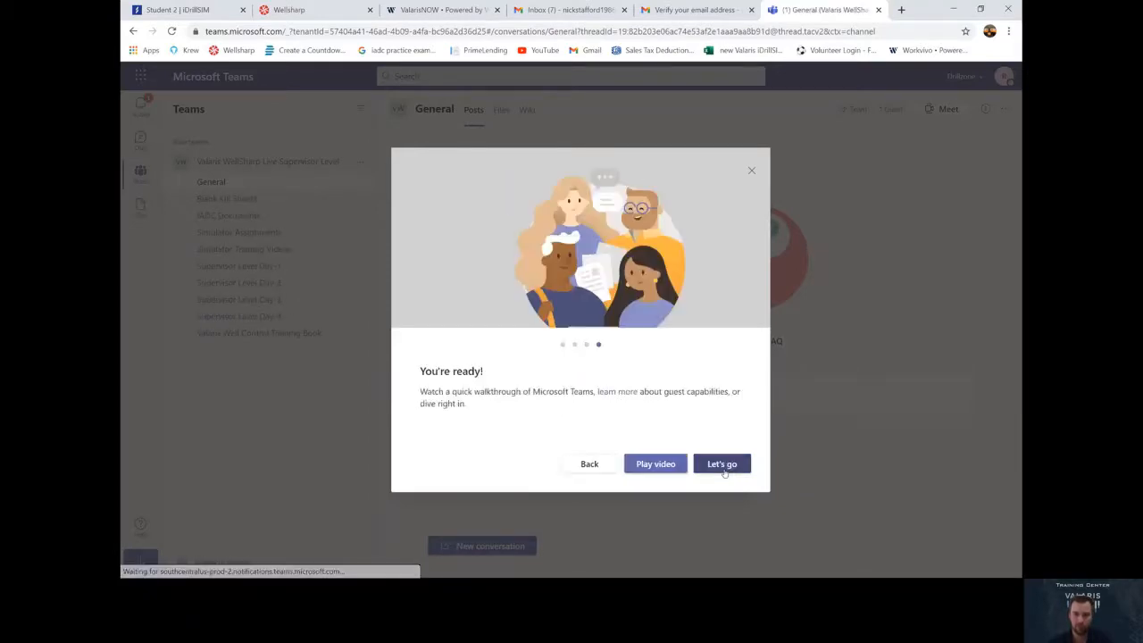
{"action": "left_click", "coordinate": [722, 464]}
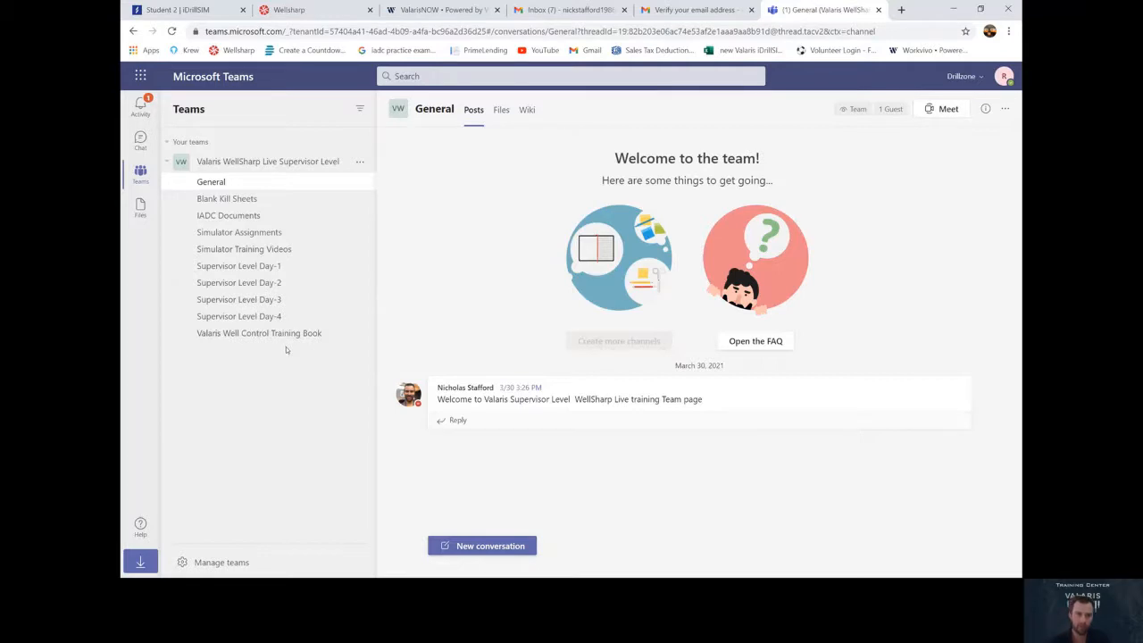
{"action": "mouse_move", "coordinate": [225, 198]}
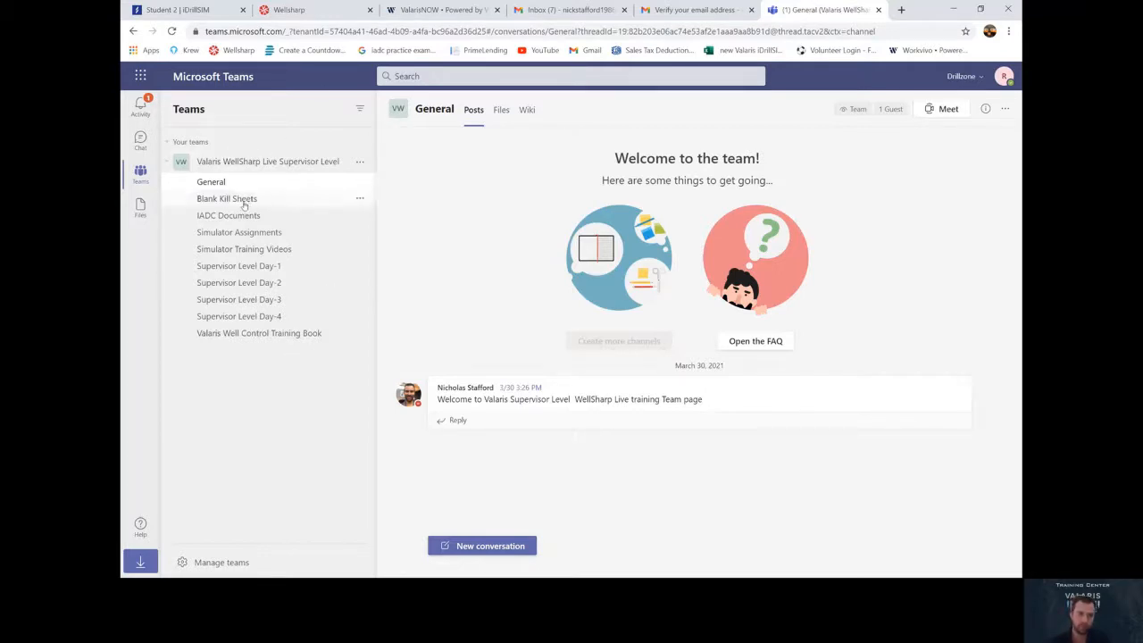
Show the Blank Kill Sheets channel's Files list
{"action": "left_click", "coordinate": [227, 198]}
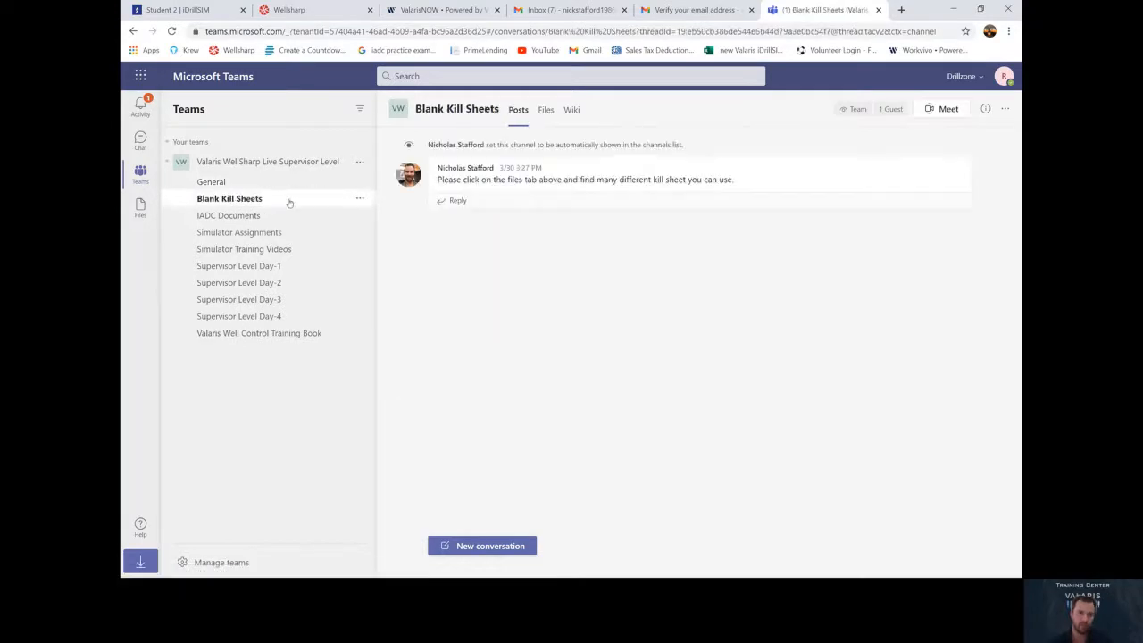
{"action": "left_click", "coordinate": [545, 109]}
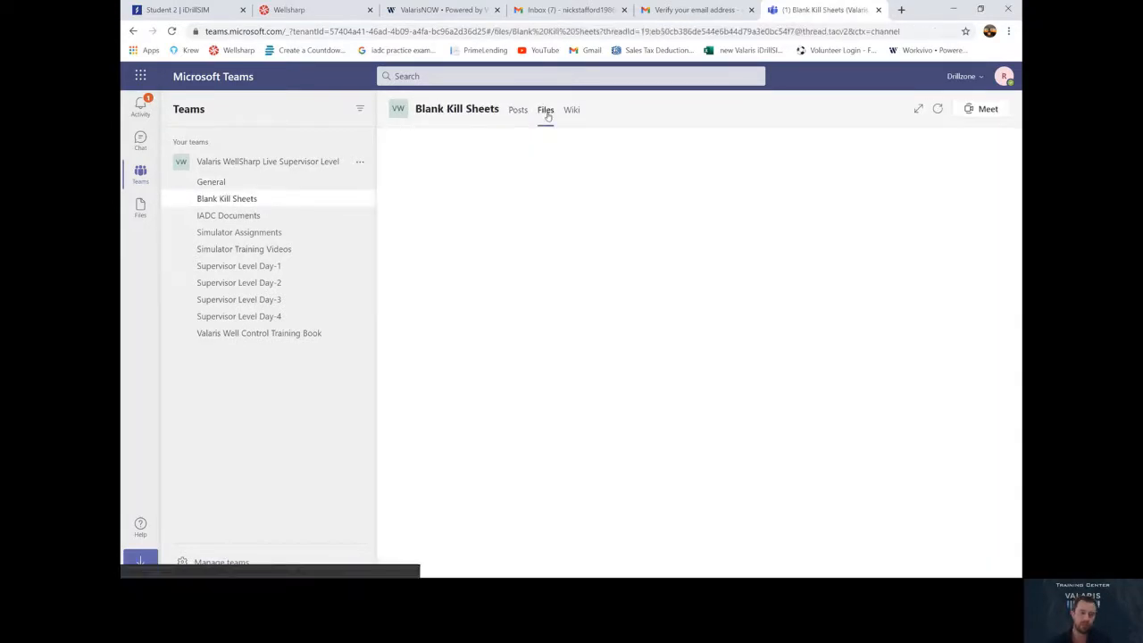
{"action": "left_click", "coordinate": [545, 109]}
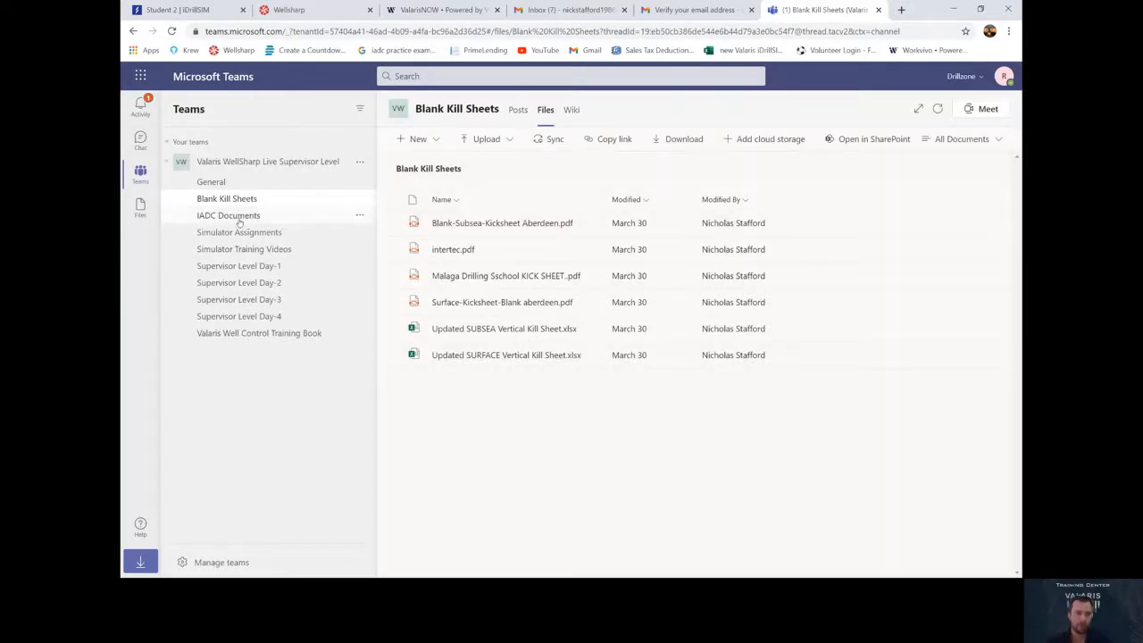
Show the IADC Documents channel's Files list with its three WSP PDFs
{"action": "left_click", "coordinate": [229, 214]}
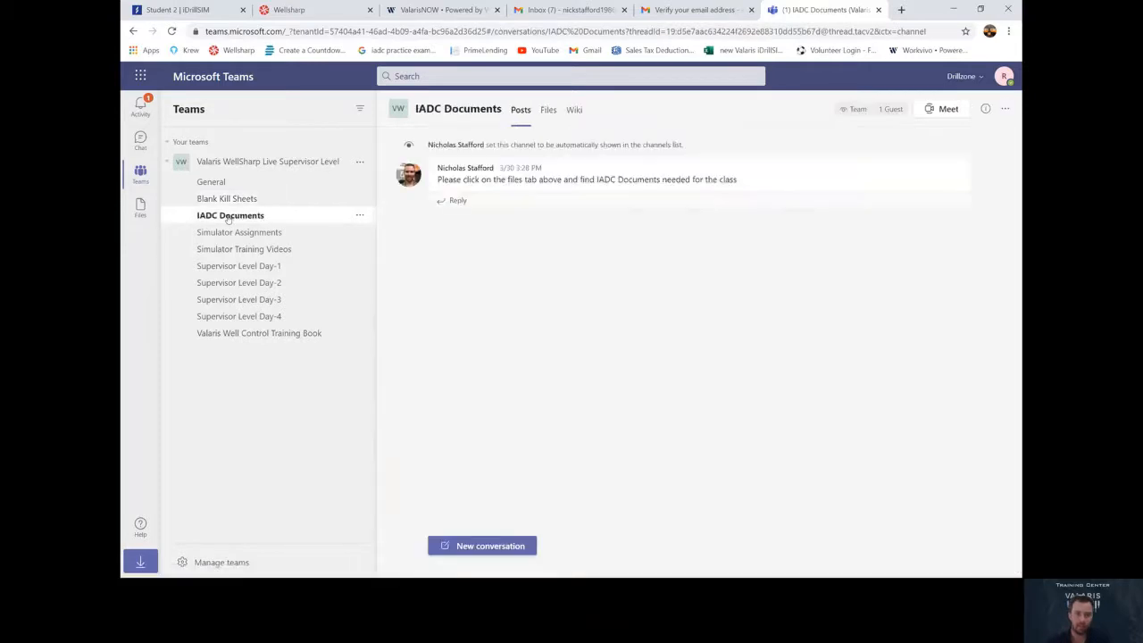
{"action": "left_click", "coordinate": [546, 109]}
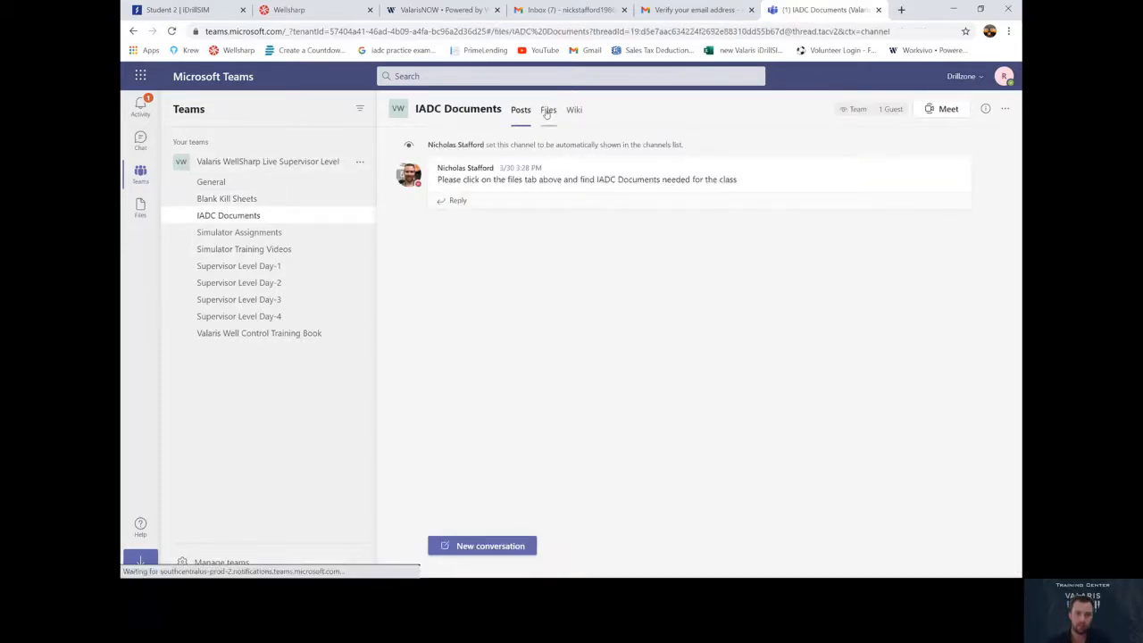
{"action": "left_click", "coordinate": [546, 109]}
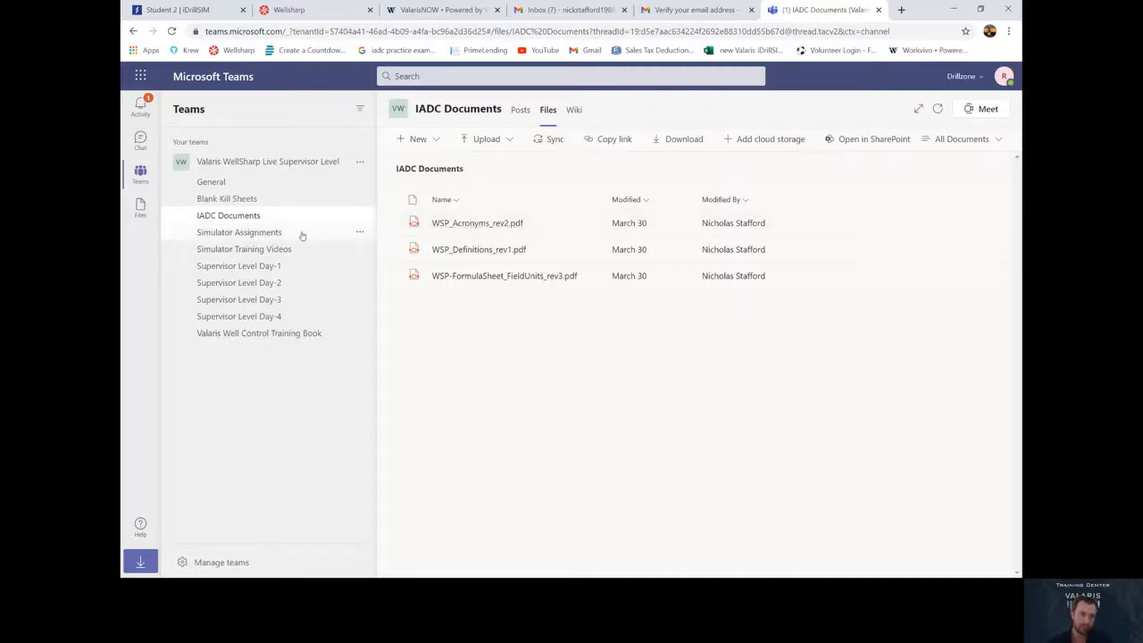
{"action": "mouse_move", "coordinate": [228, 259]}
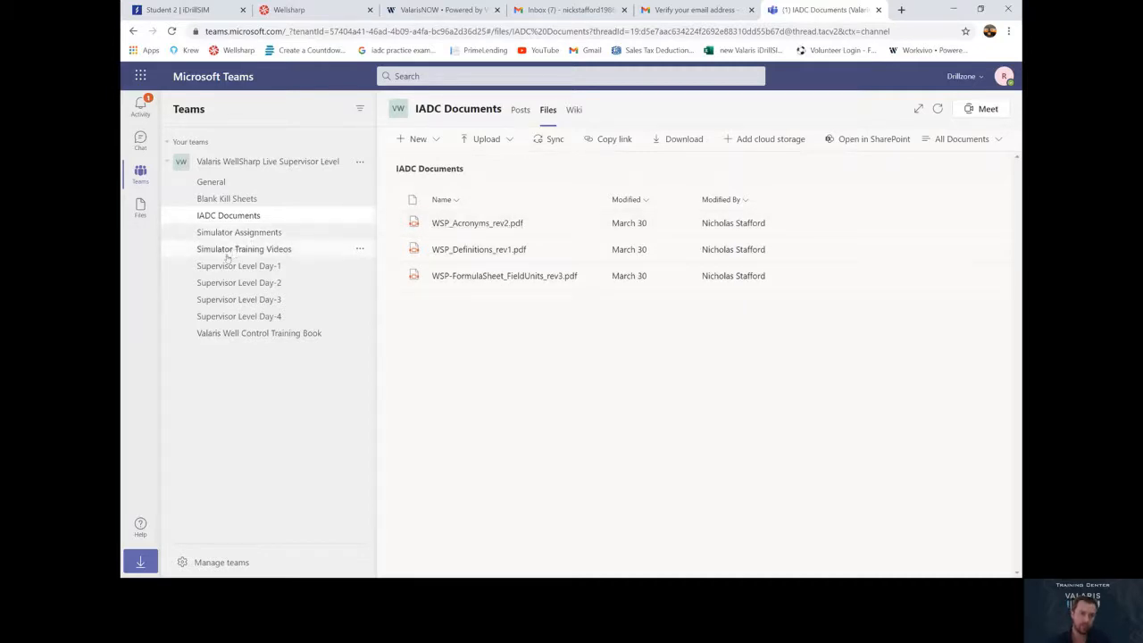
Show the Supervisor Level Day-1 channel's files, listing the Day 1 Supervisor with Kill sheets PDF
{"action": "left_click", "coordinate": [239, 264]}
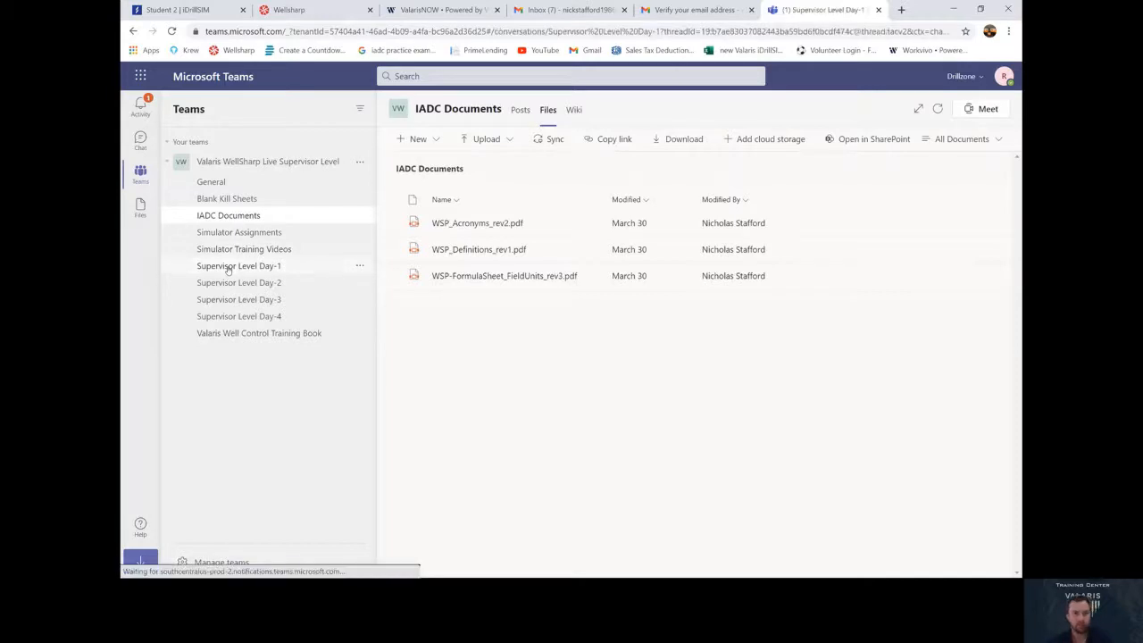
{"action": "left_click", "coordinate": [239, 264]}
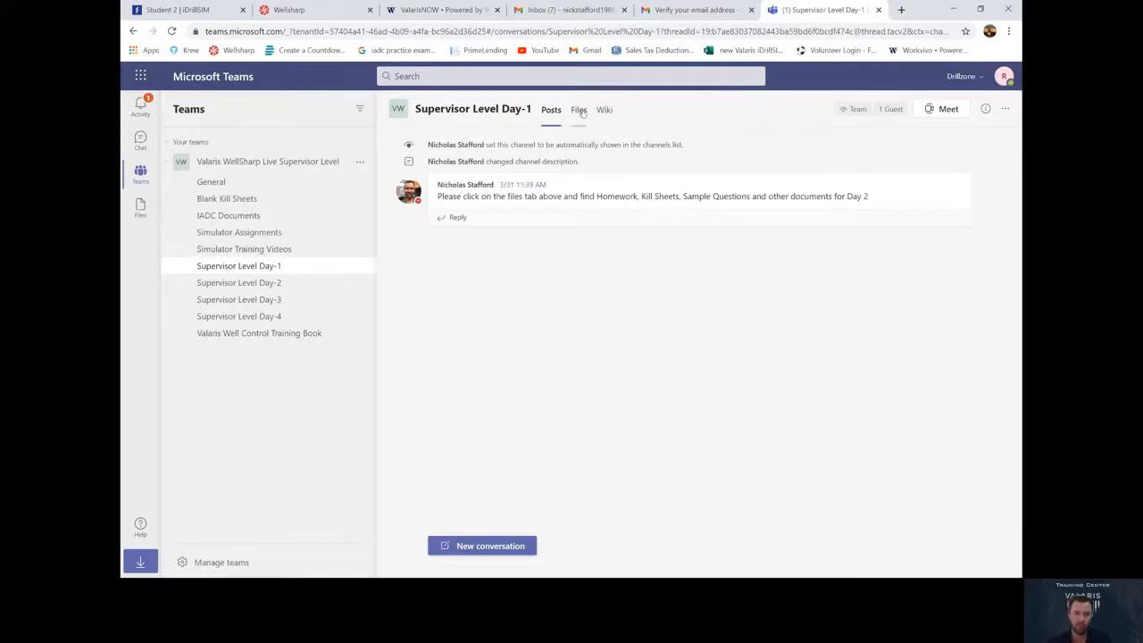
{"action": "left_click", "coordinate": [579, 109]}
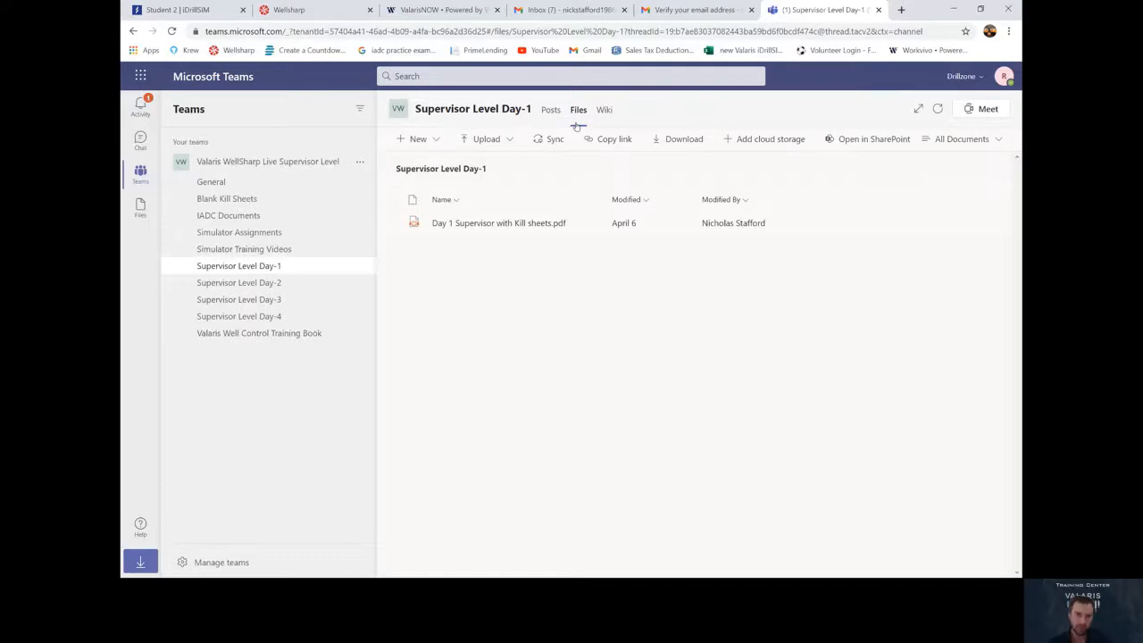
{"action": "mouse_move", "coordinate": [297, 232]}
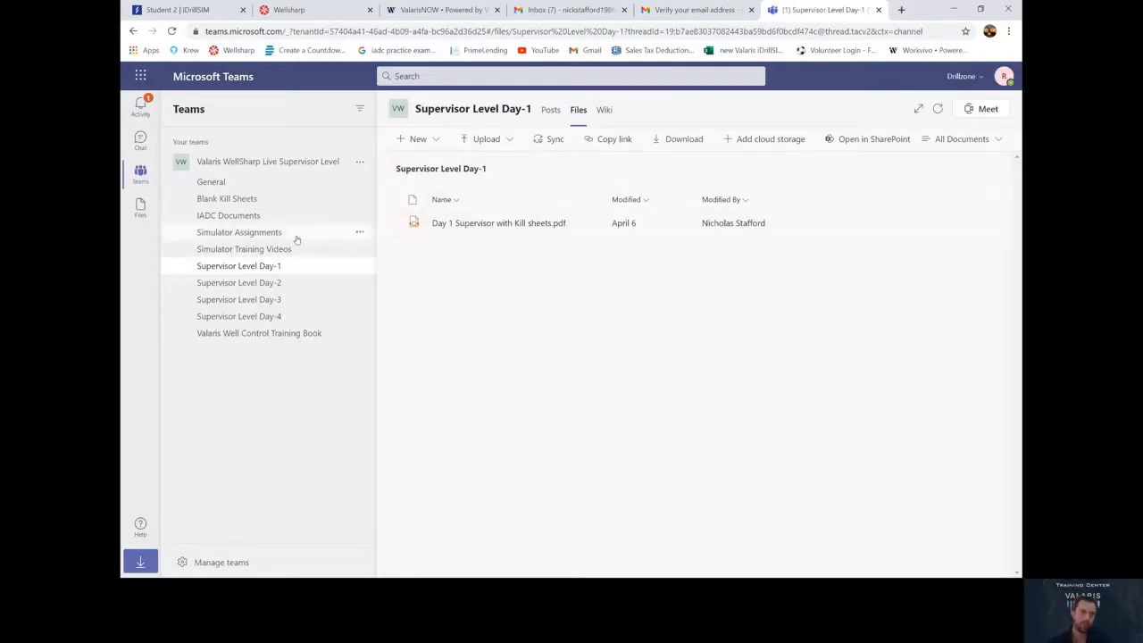
{"action": "mouse_move", "coordinate": [243, 248]}
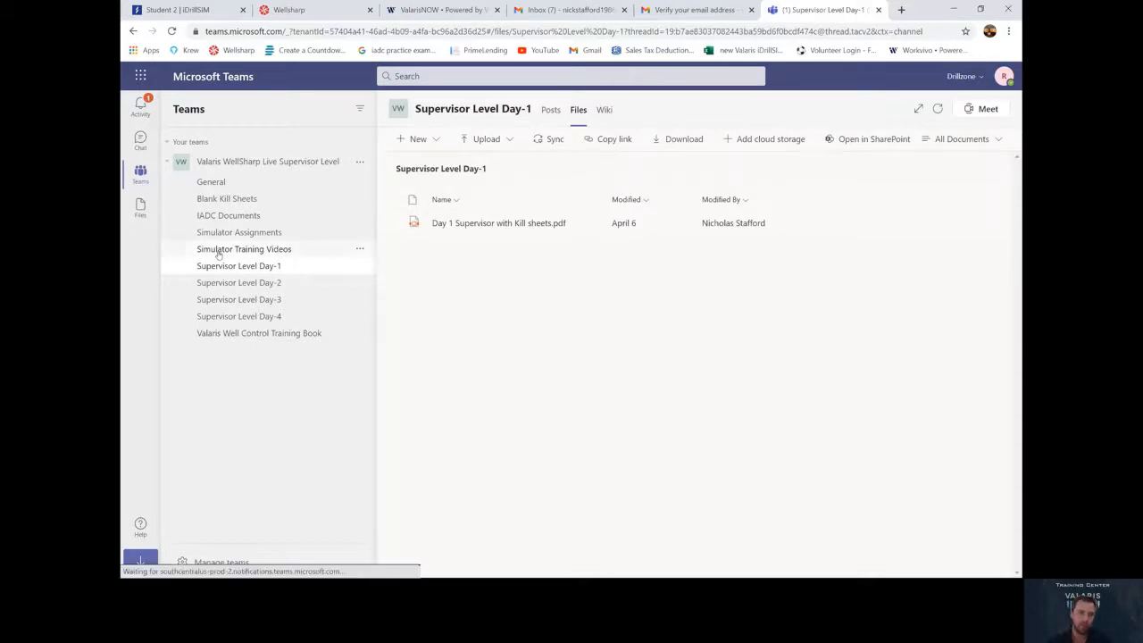
Show the Simulator Training Videos channel's Files list of MP4 clips such as CLF Method 1
{"action": "left_click", "coordinate": [243, 248]}
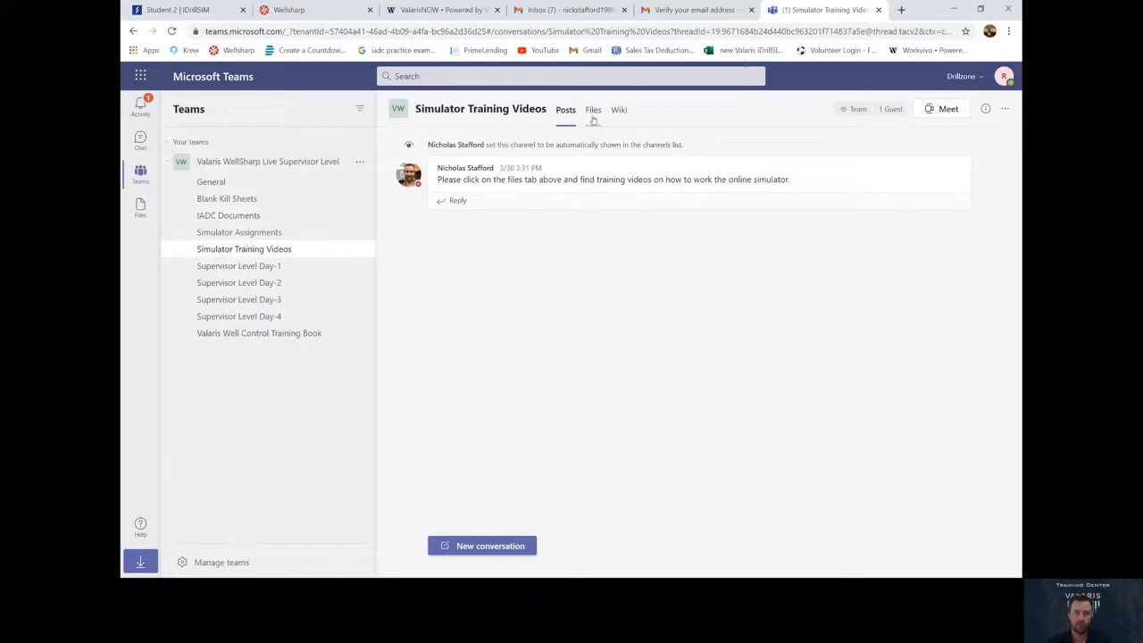
{"action": "left_click", "coordinate": [593, 109]}
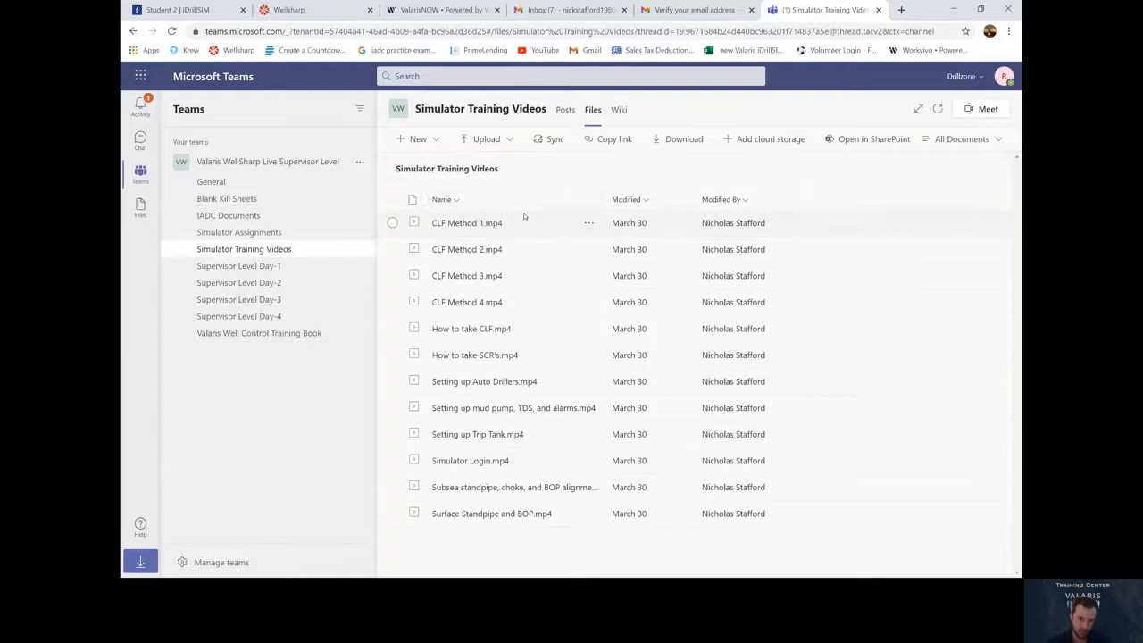
{"action": "mouse_move", "coordinate": [491, 515]}
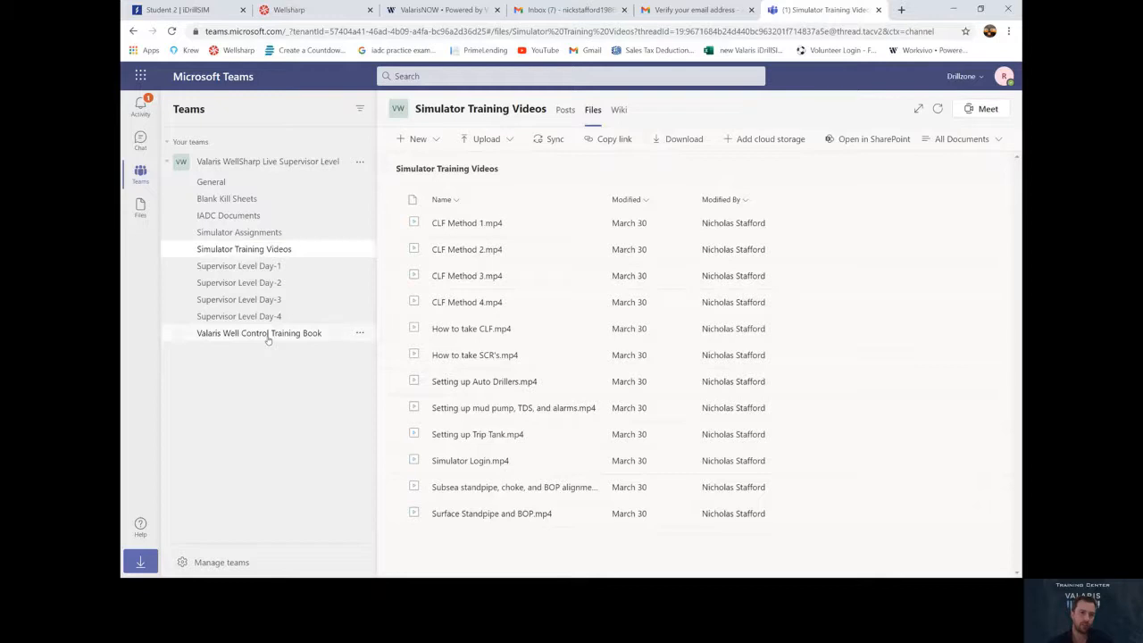
Show the Valaris Well Control Training Book channel's Files list and browse its chapter PDFs
{"action": "left_click", "coordinate": [259, 333]}
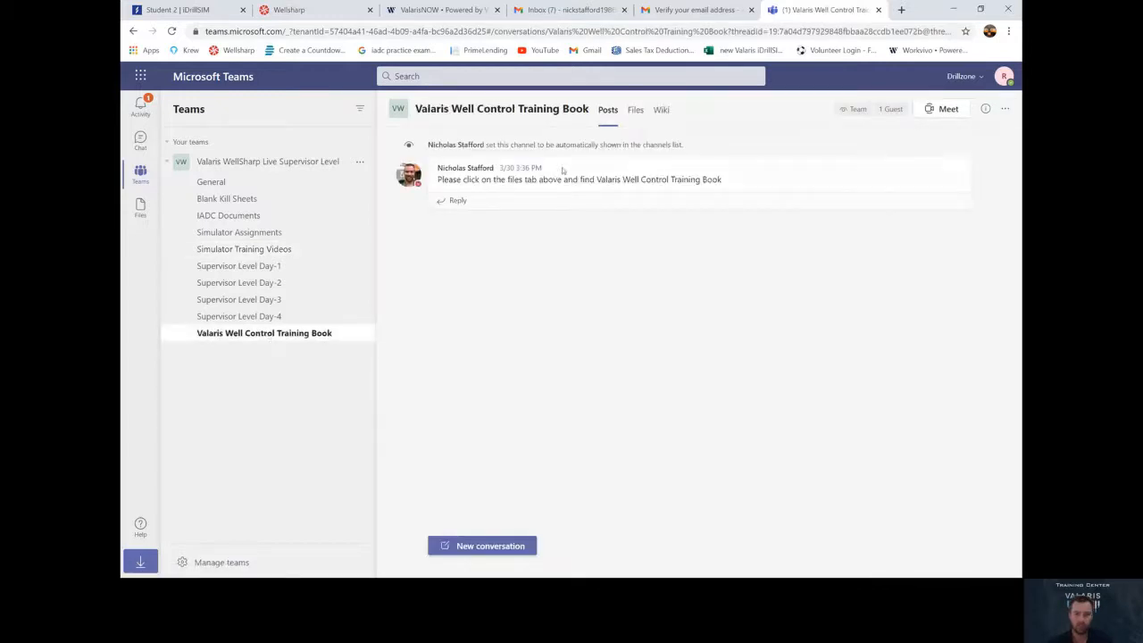
{"action": "left_click", "coordinate": [636, 109]}
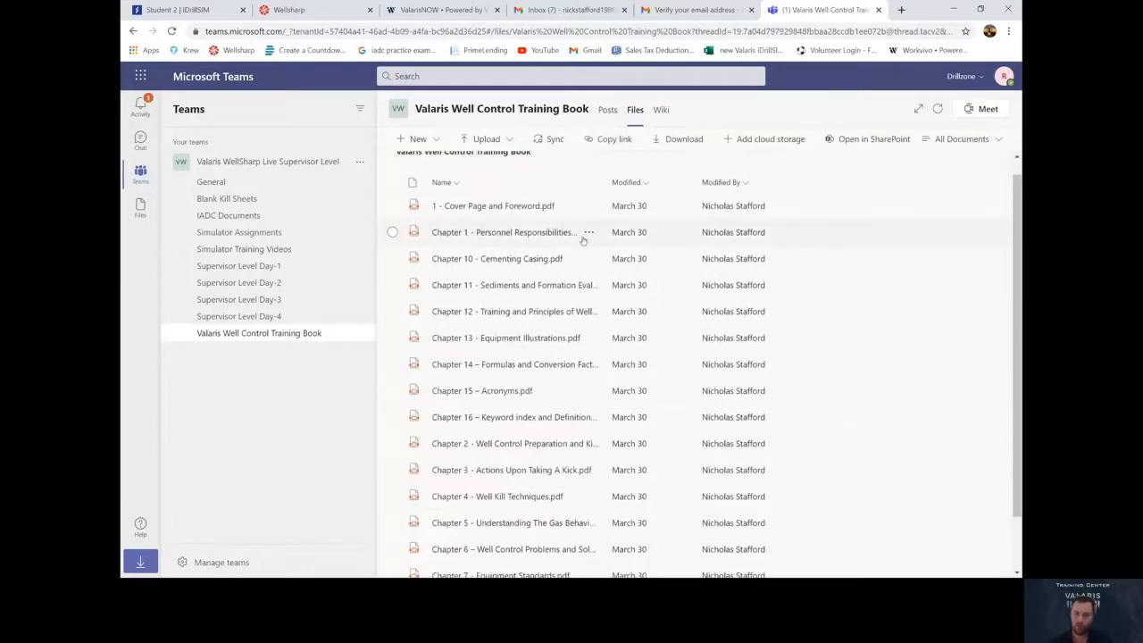
{"action": "scroll", "scroll_direction": "down", "scroll_amount": 3}
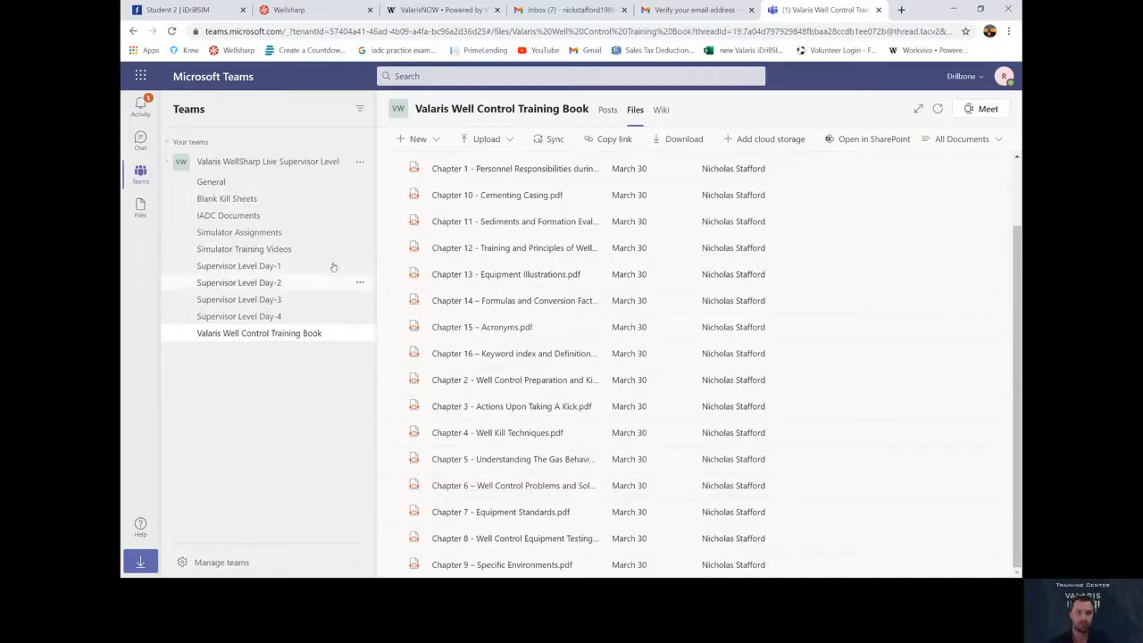
{"action": "mouse_move", "coordinate": [286, 198]}
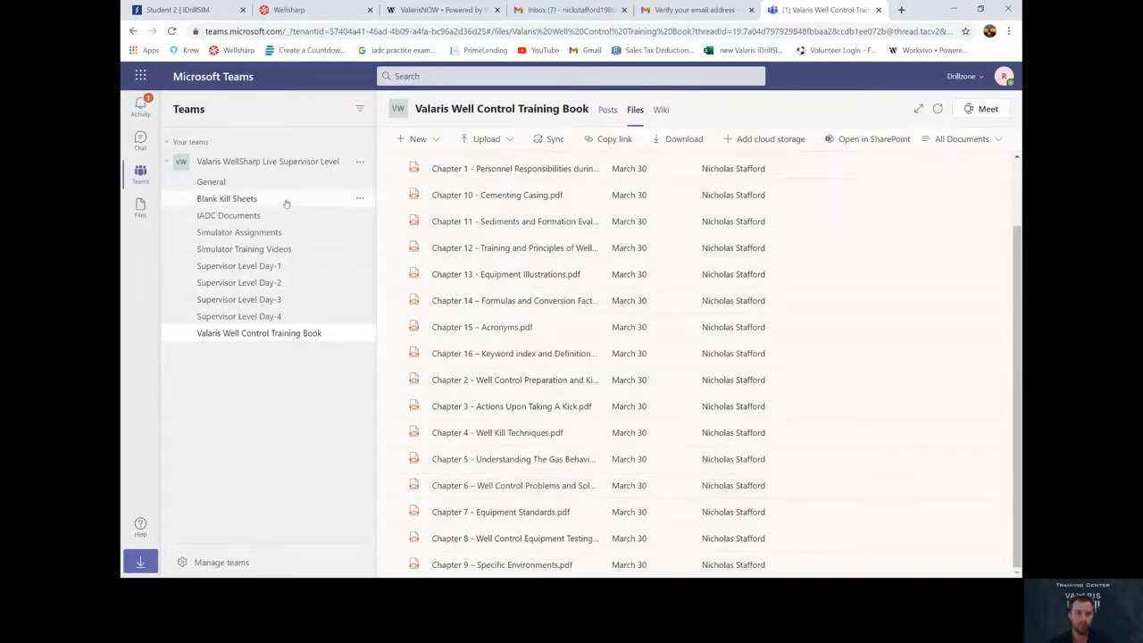
{"action": "mouse_move", "coordinate": [288, 221]}
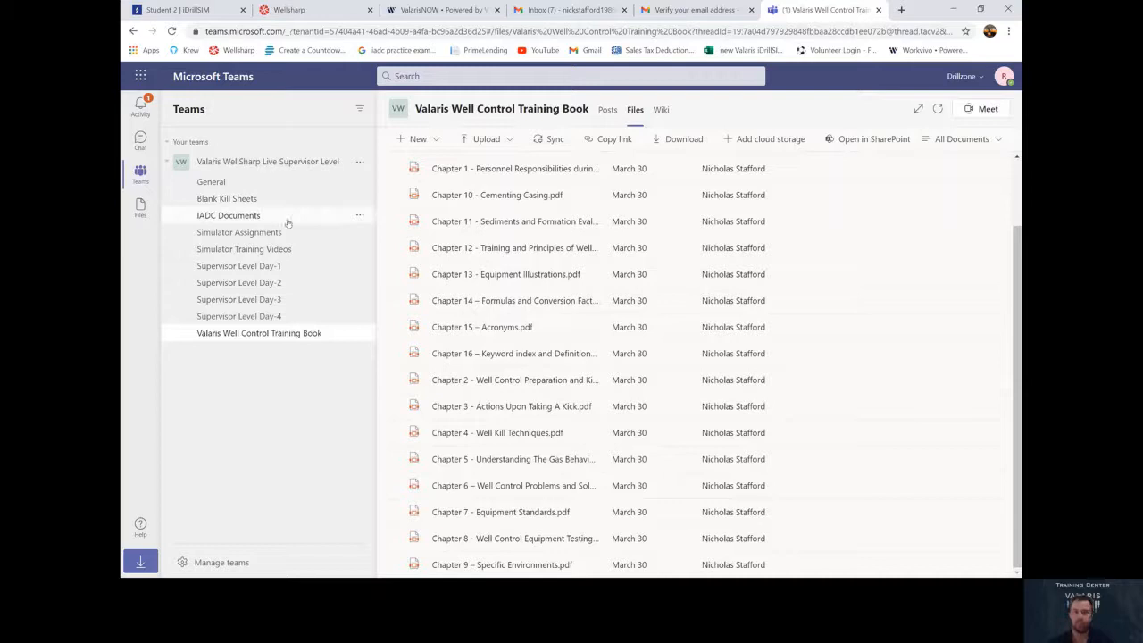